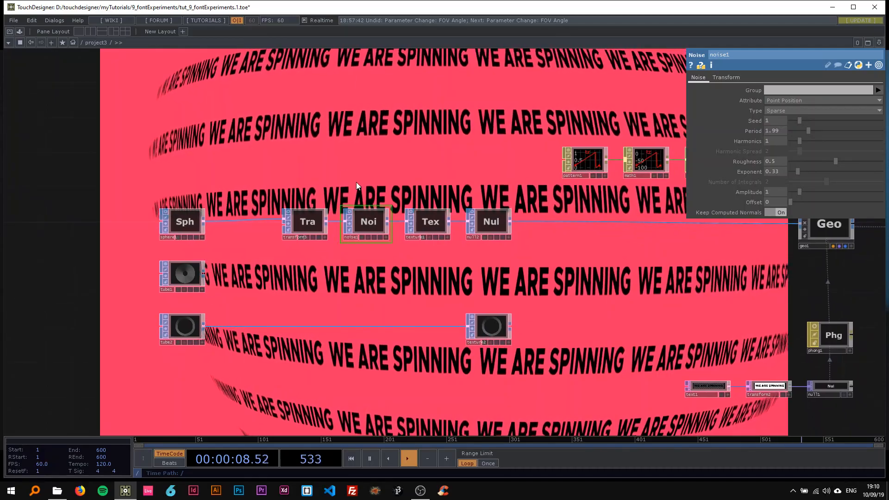
- Raise noise1's Period and Exponent to warp the text sphere, and inspect texture1's settings
click(184, 222)
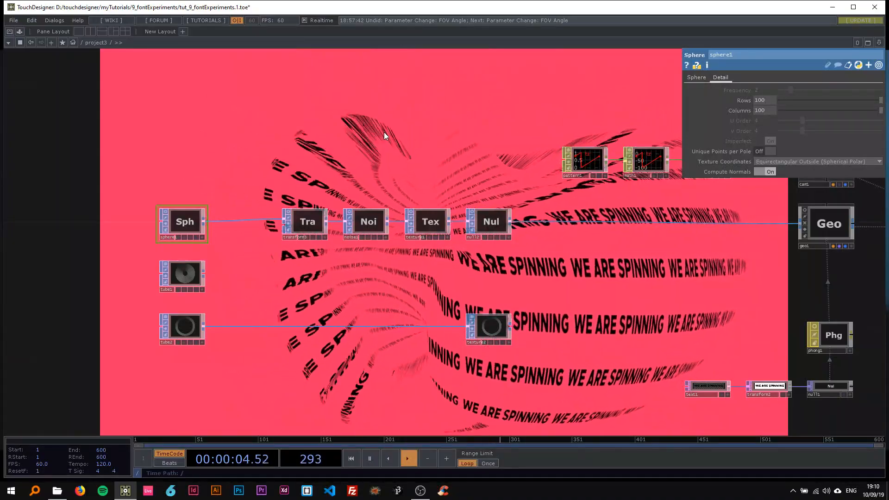
click(364, 237)
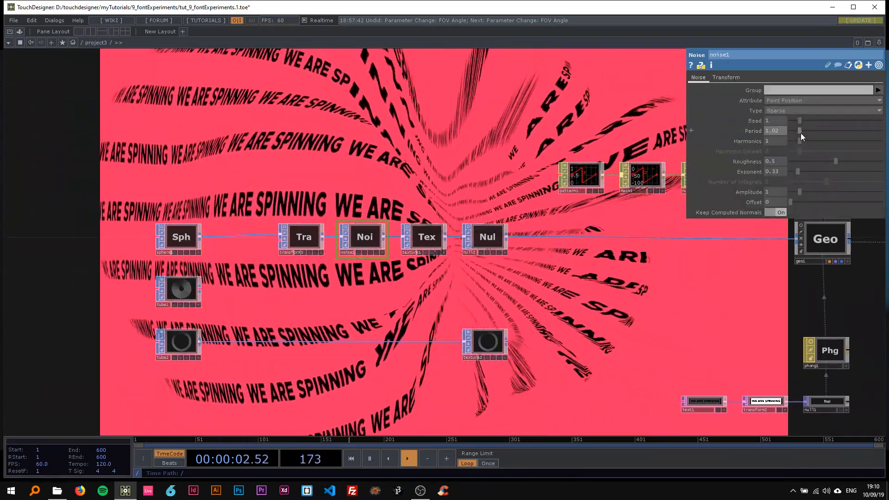
click(180, 289)
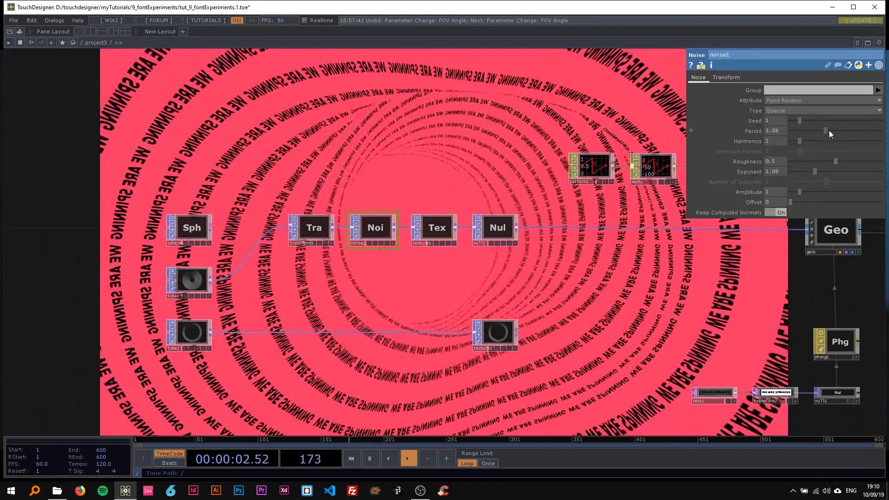
click(436, 228)
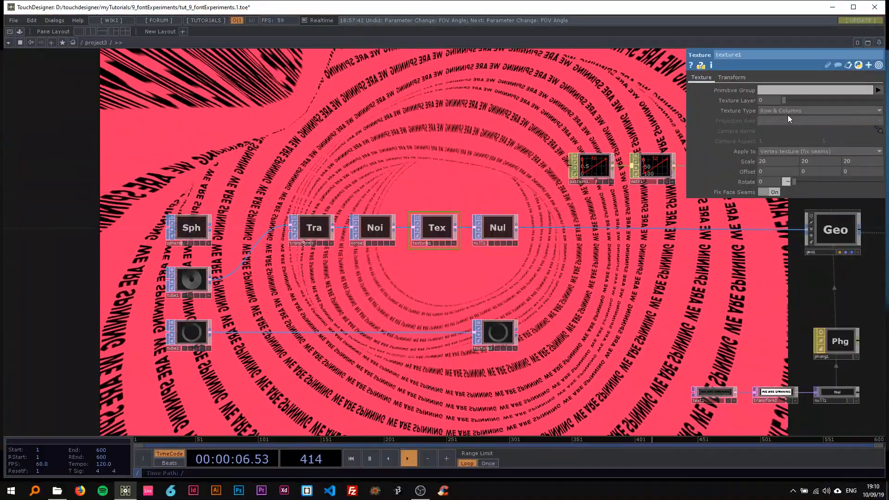
click(818, 111)
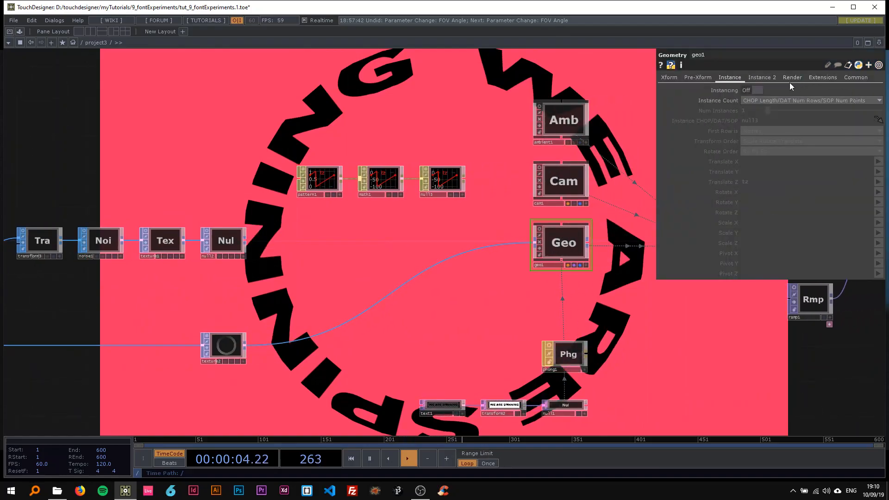
- Turn on geo1 instancing and drag up cam1's FOV Angle
click(756, 90)
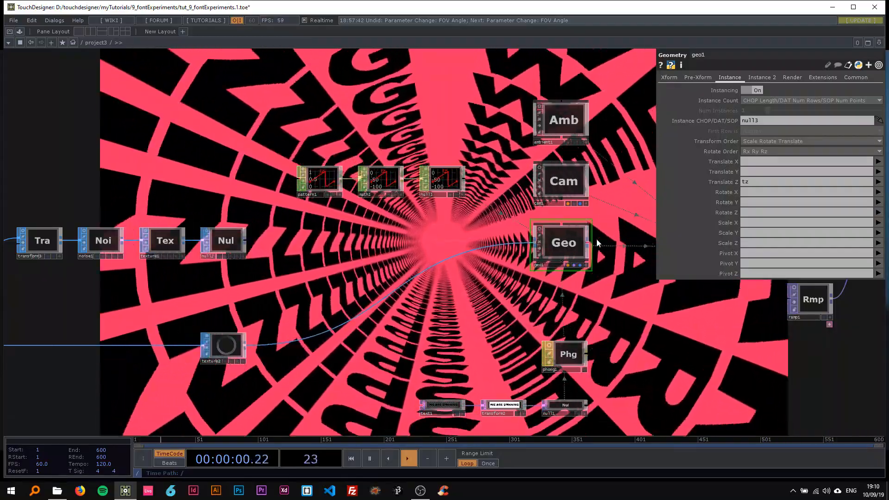
click(561, 180)
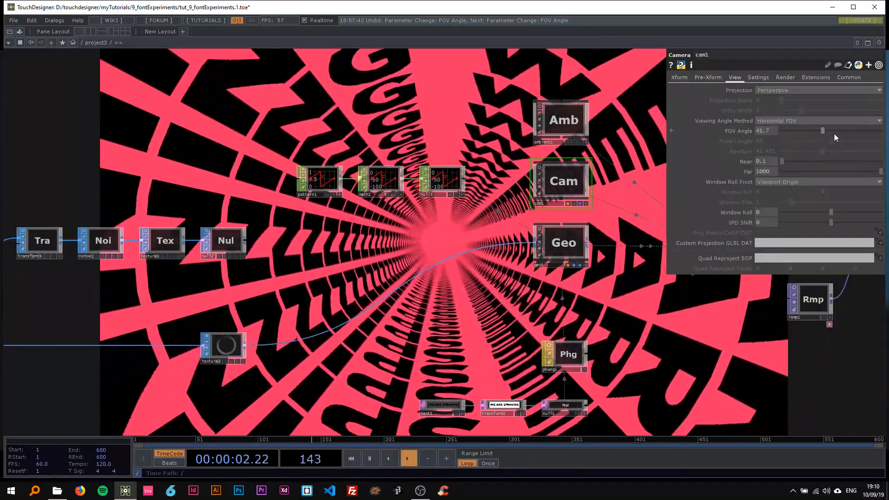
drag(822, 131, 879, 130)
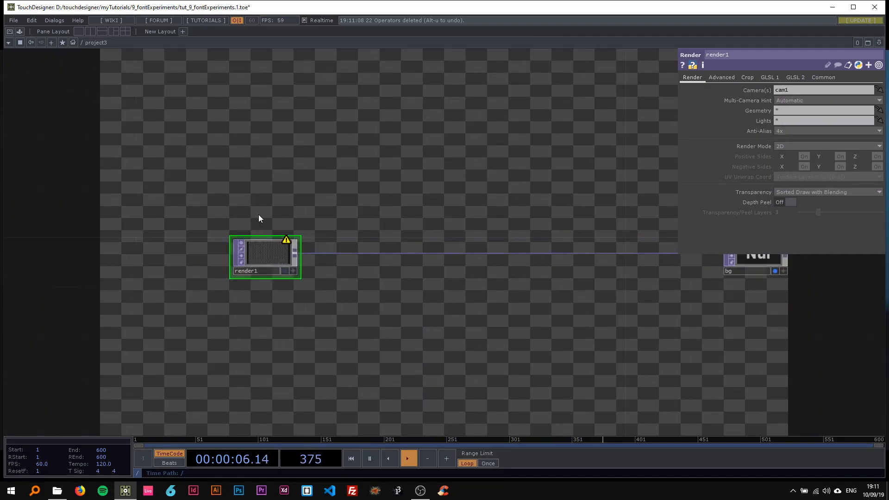
- Set render1's resolution preset on the Common page to 1920 x 1080
click(823, 78)
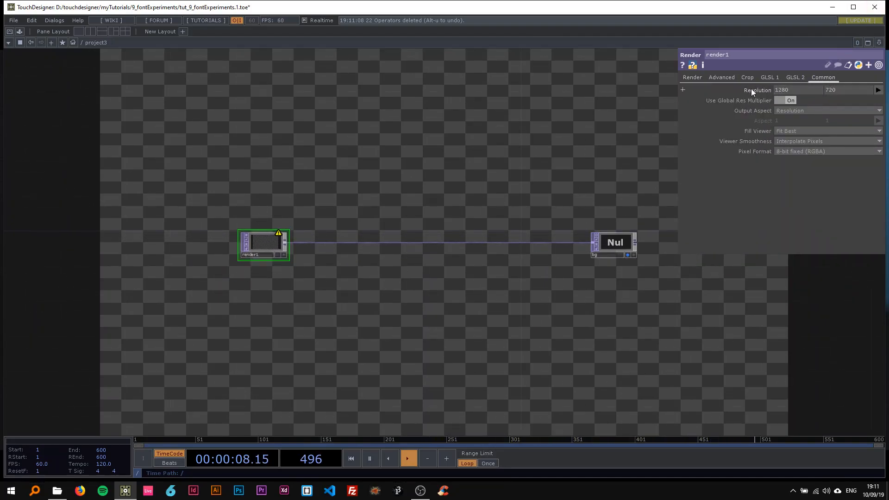
click(878, 90)
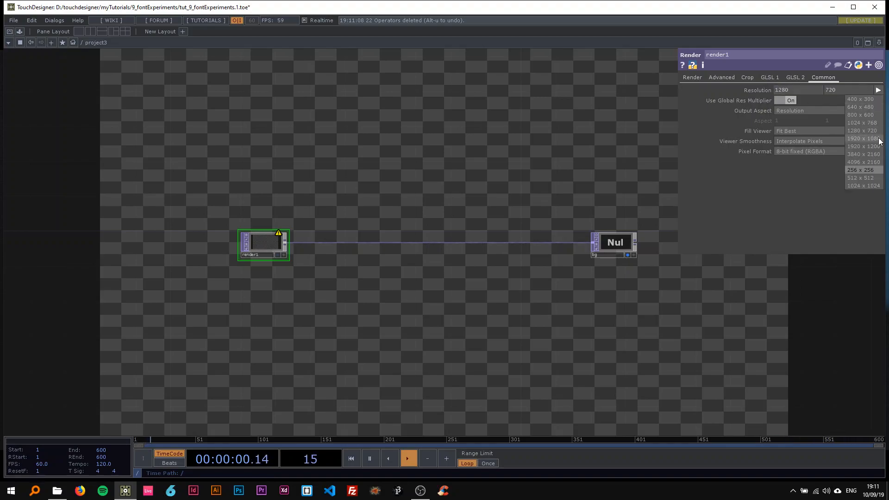
click(861, 138)
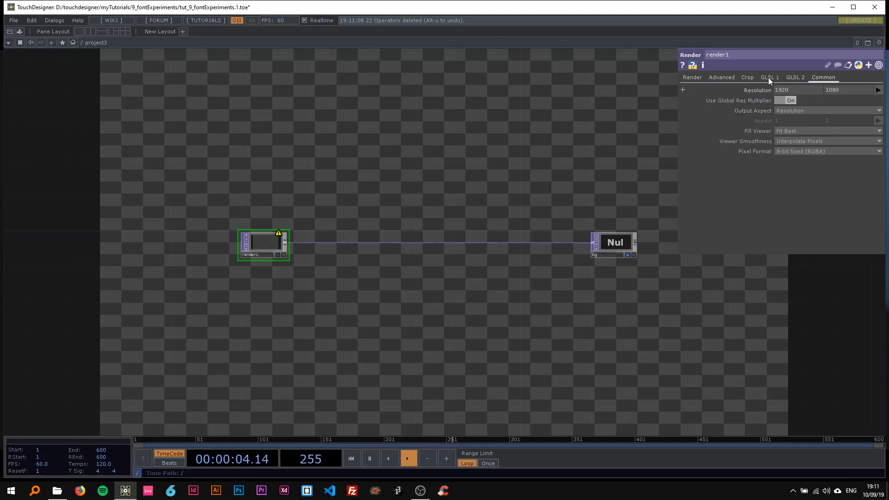
click(682, 89)
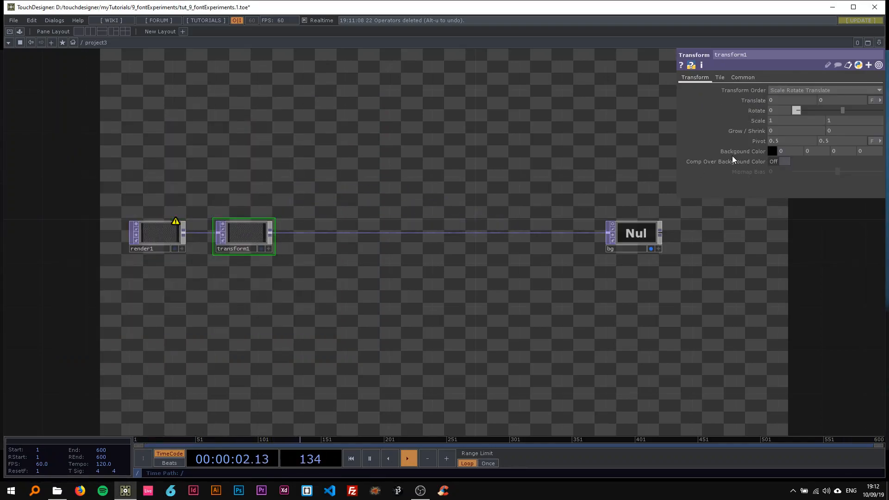
- Give transform1 a white Comp Over background and insert an operator on its output wire
click(772, 151)
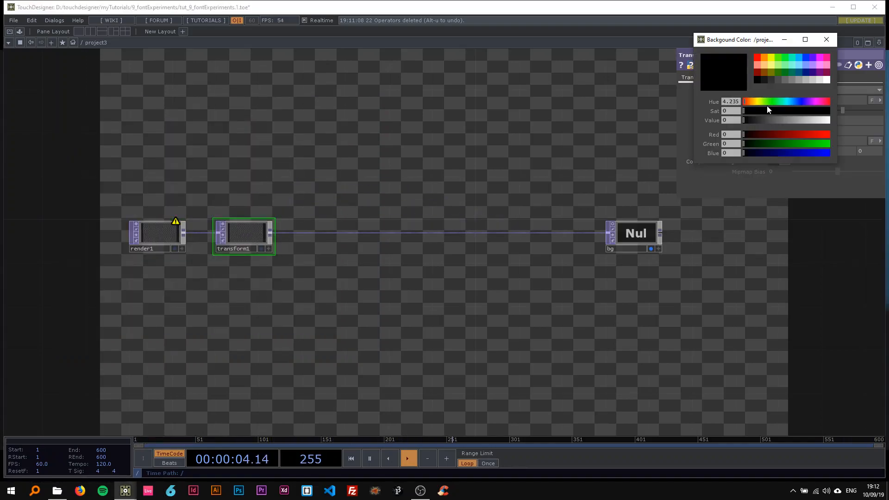
click(826, 39)
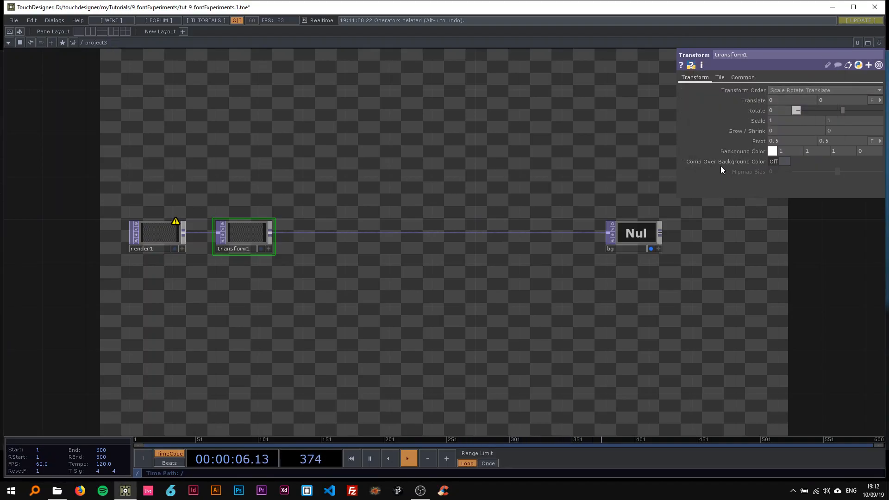
click(783, 161)
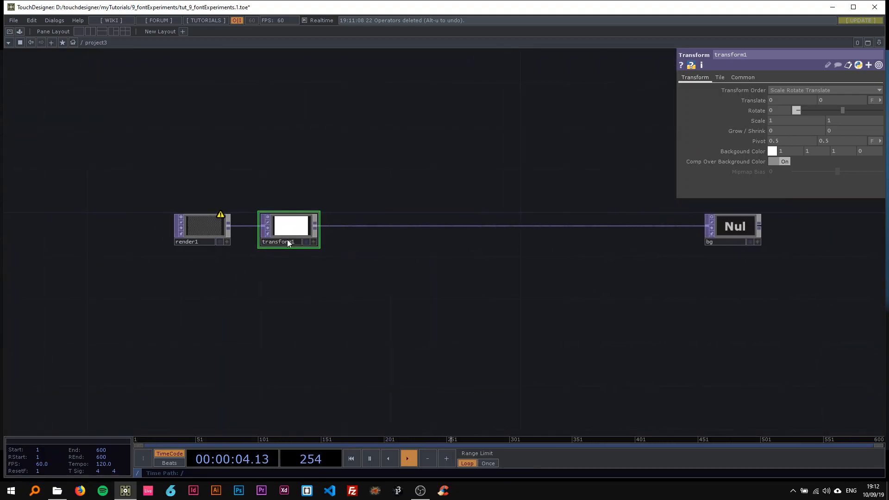
right_click(334, 226)
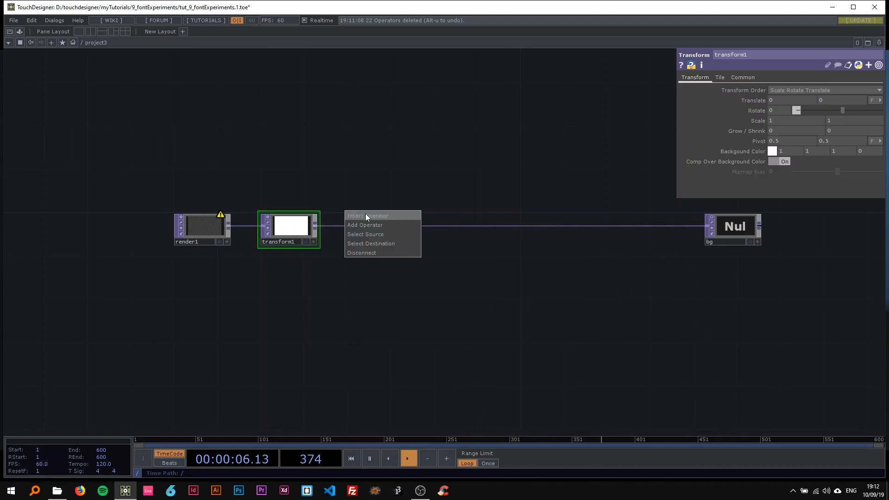
click(365, 224)
text(re)
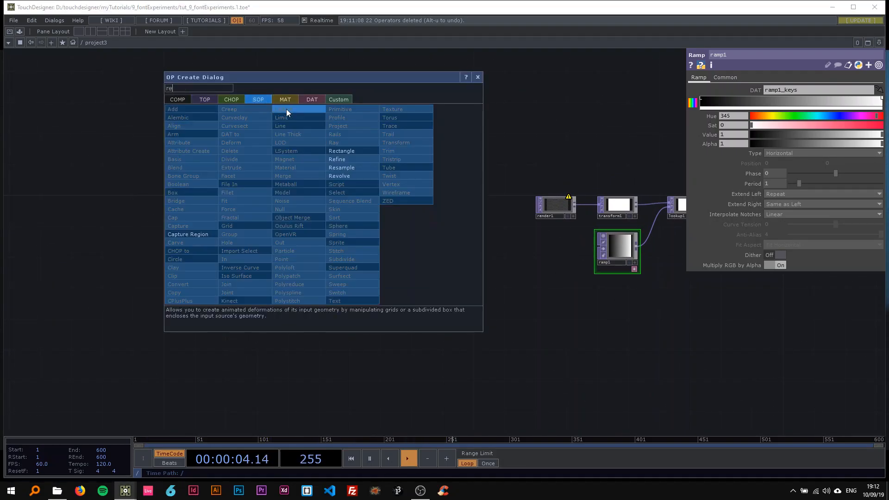
mouse_move(341, 150)
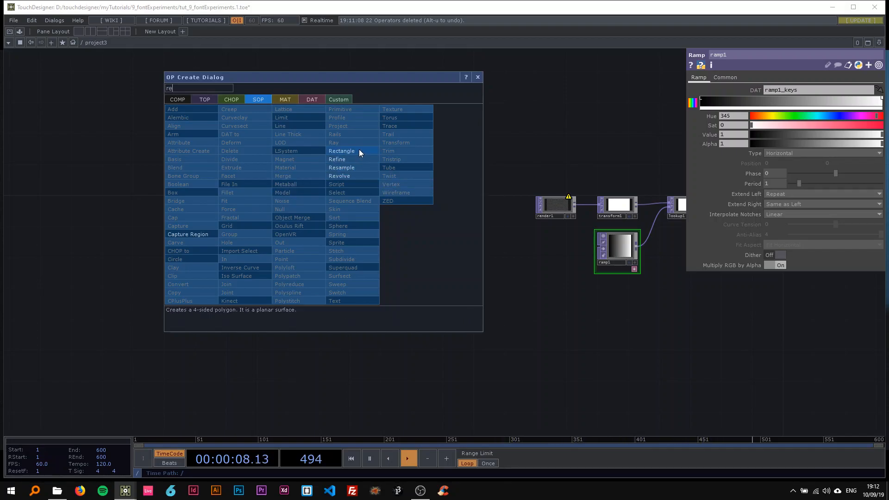
- Pick Rectangle from the SOP tab of the OP Create Dialog
click(341, 151)
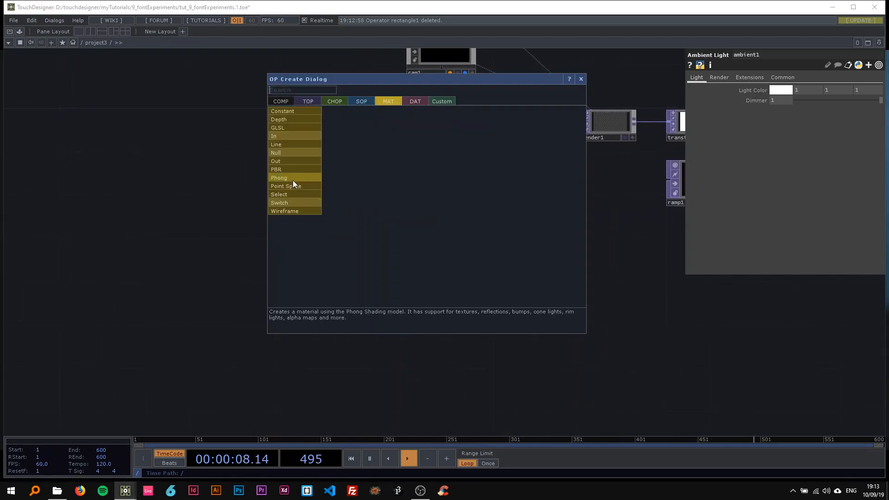
- Place a Phong MAT from the MAT tab of the OP Create Dialog
click(278, 177)
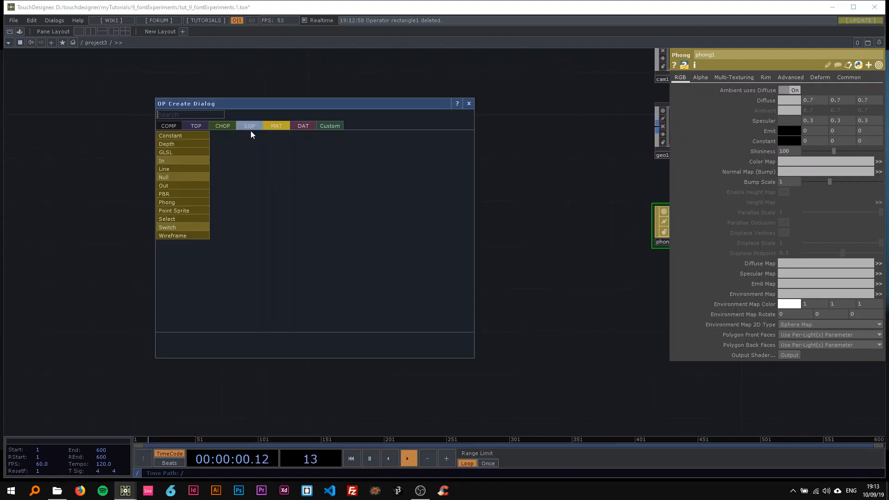
- Make a Text TOP reading 'WE ARE SPINNING' with font size 150 and black font colour
click(196, 125)
text(WE ARE SPINNING)
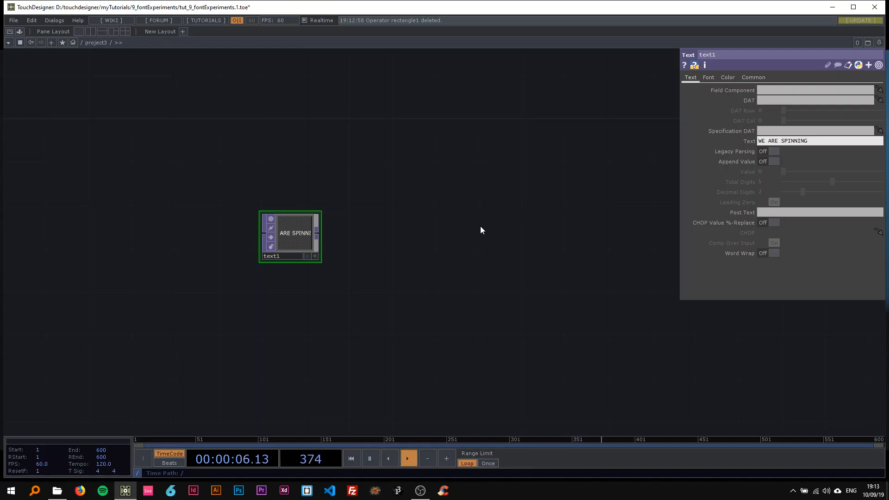
click(707, 77)
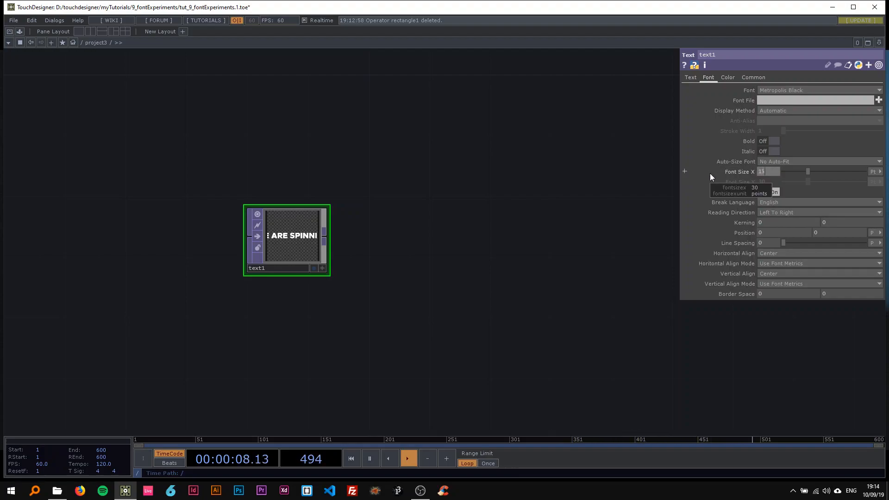
text(150)
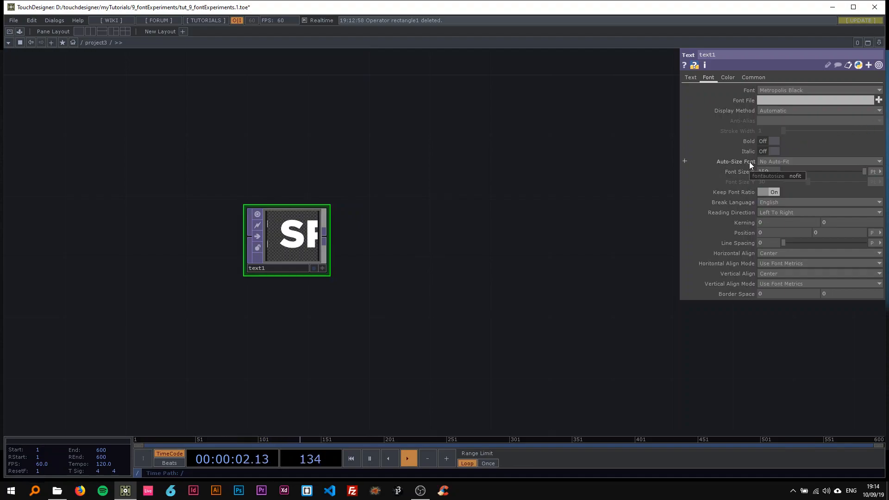
click(727, 78)
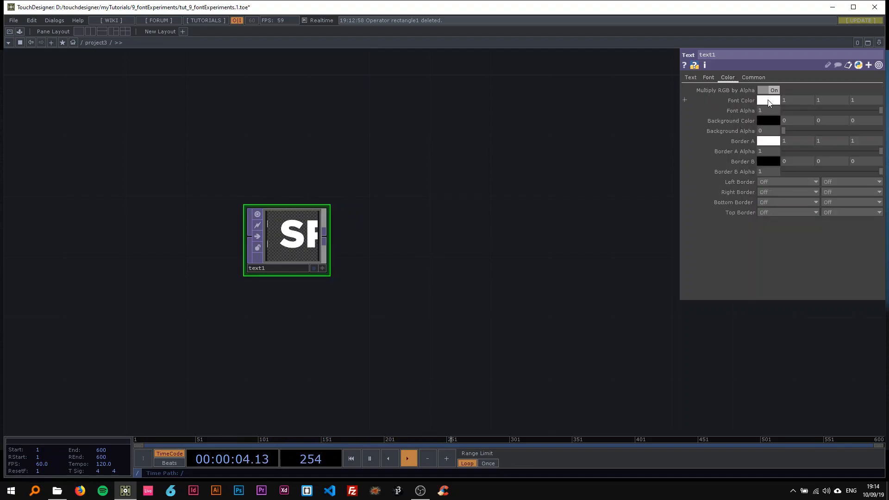
click(768, 100)
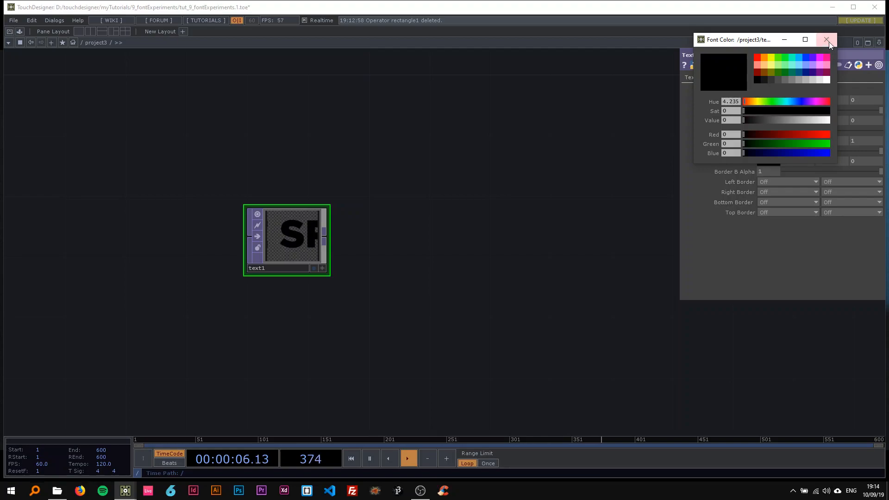
click(825, 40)
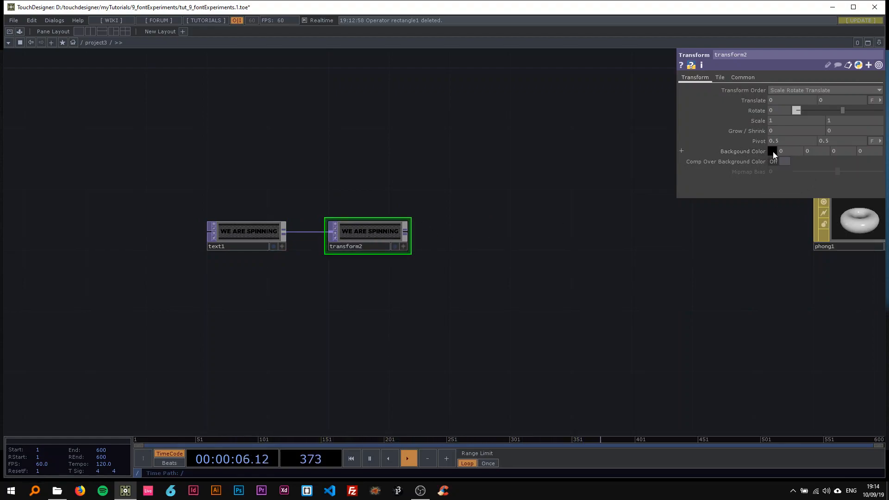
- Set transform2's background colour to white and turn Comp Over Background Color on
click(772, 151)
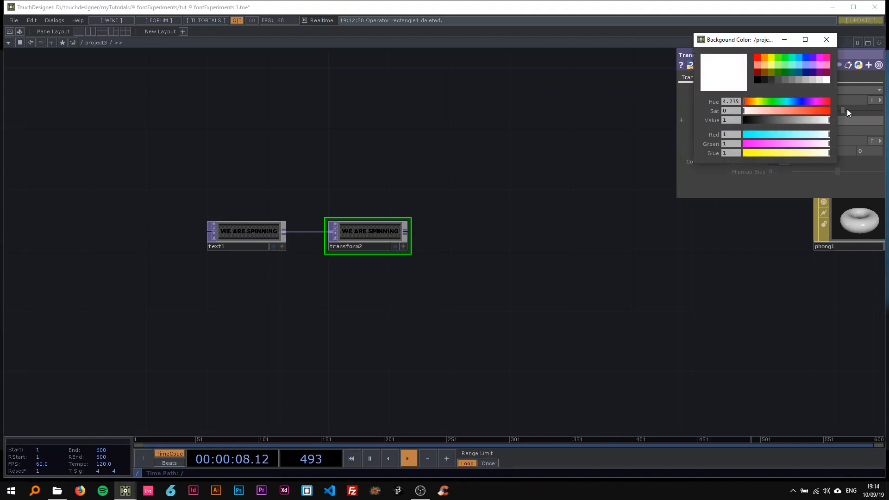
click(825, 39)
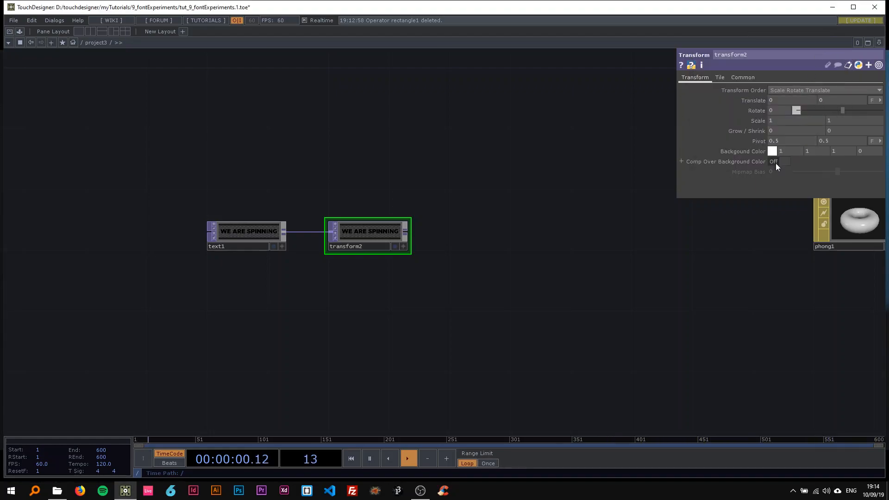
click(772, 151)
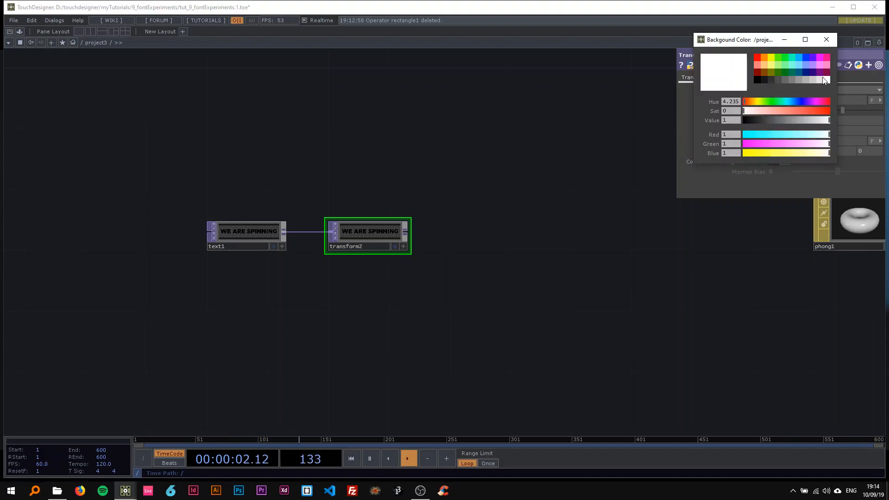
click(825, 39)
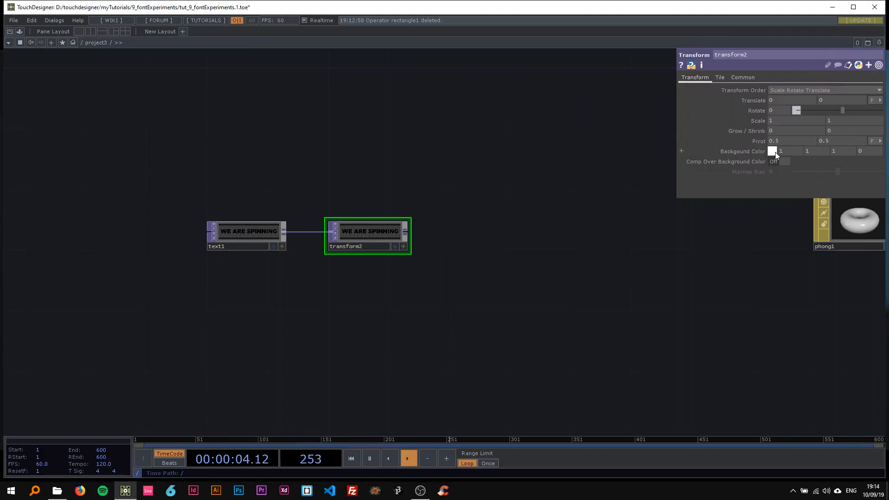
click(783, 162)
text(nu)
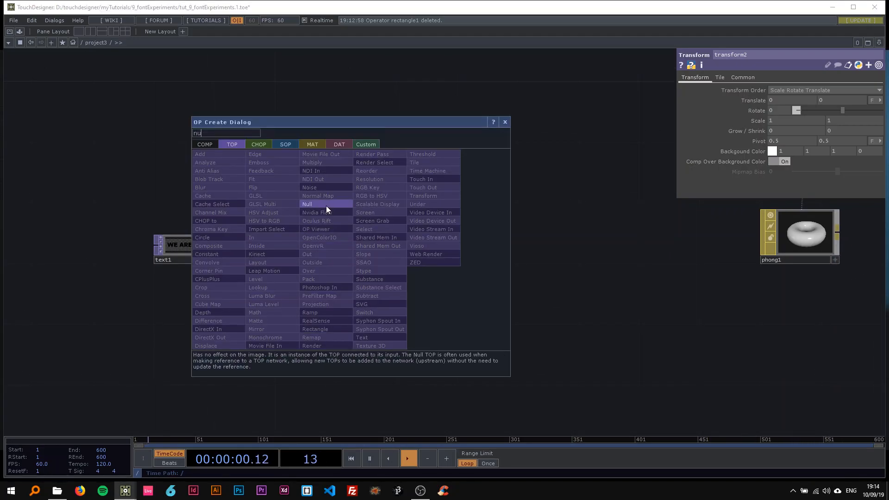
- Append a Null TOP after transform2 and pan the network to make room
click(306, 204)
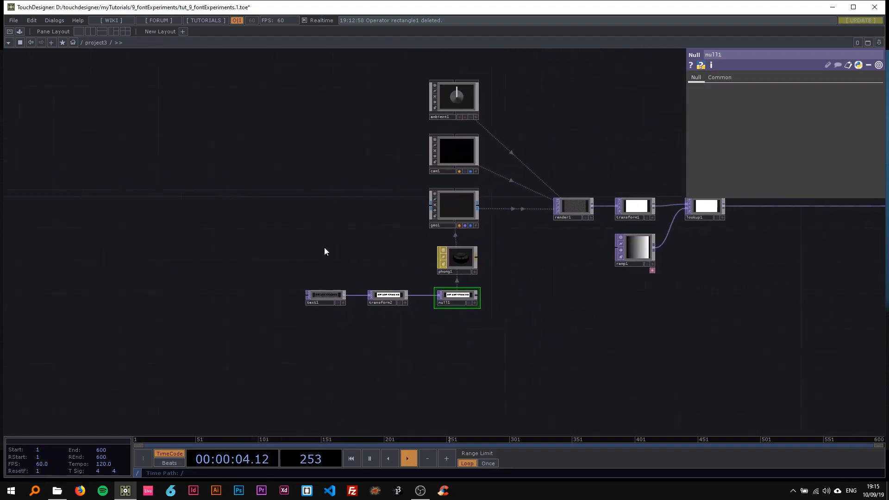
drag(326, 251, 481, 268)
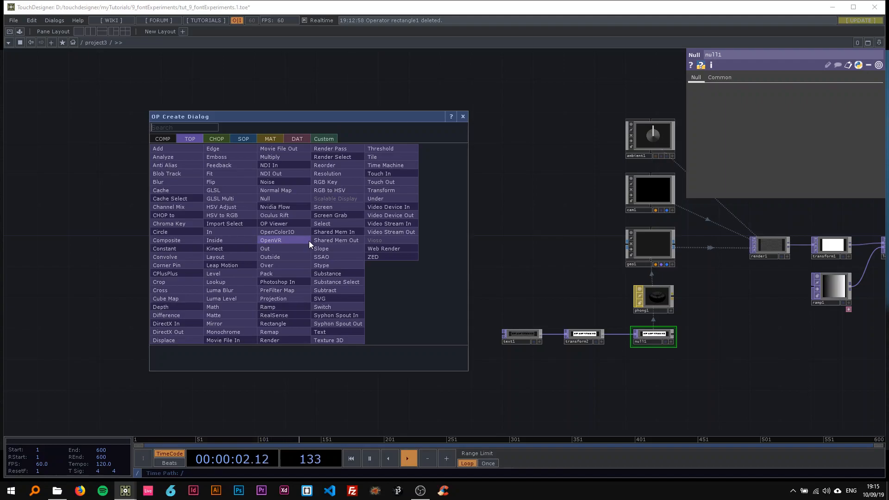
- Create a Sphere SOP and add a Noise SOP to its chain
text(sph)
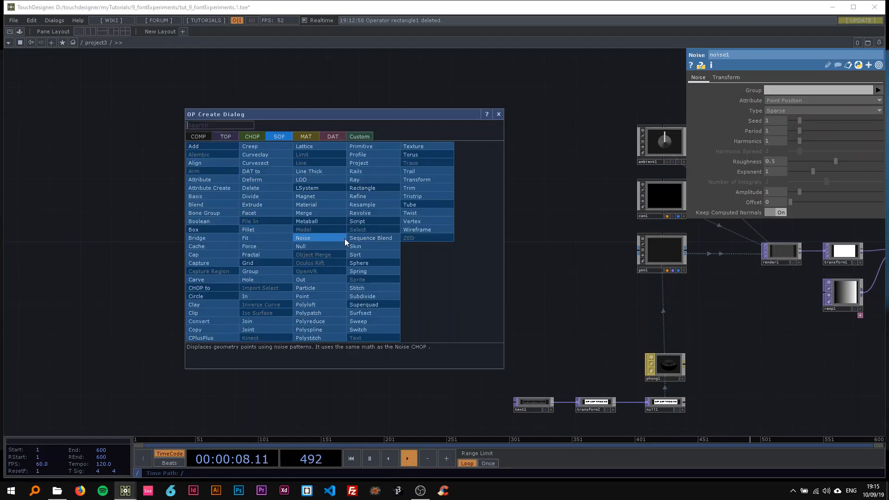
click(302, 238)
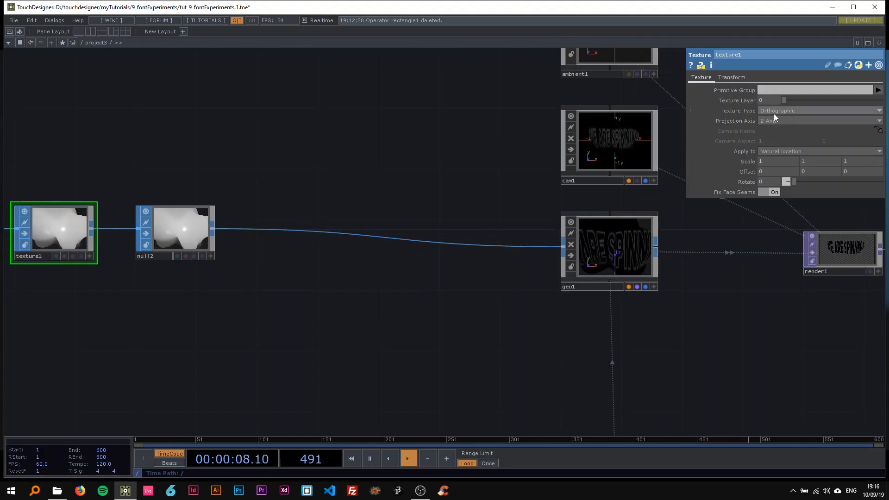
- Set texture1 to Row & Columns mapping applied to Vertex Texture (fix seams)
click(816, 110)
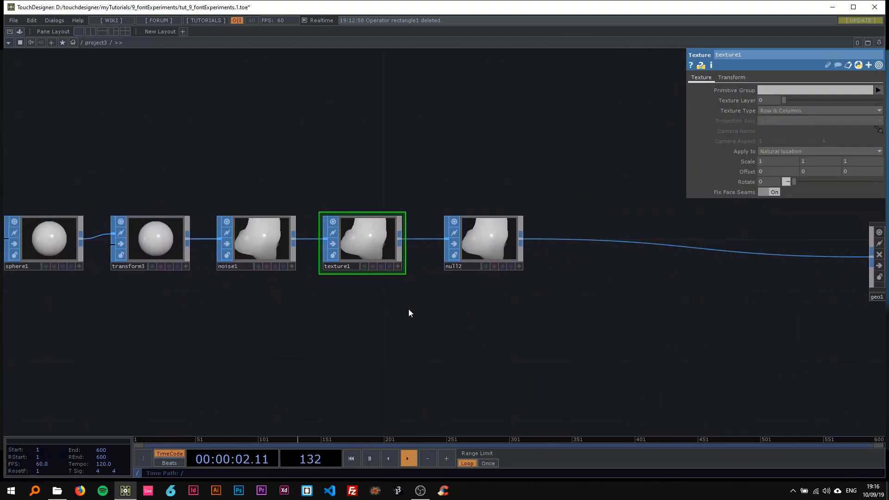
click(816, 151)
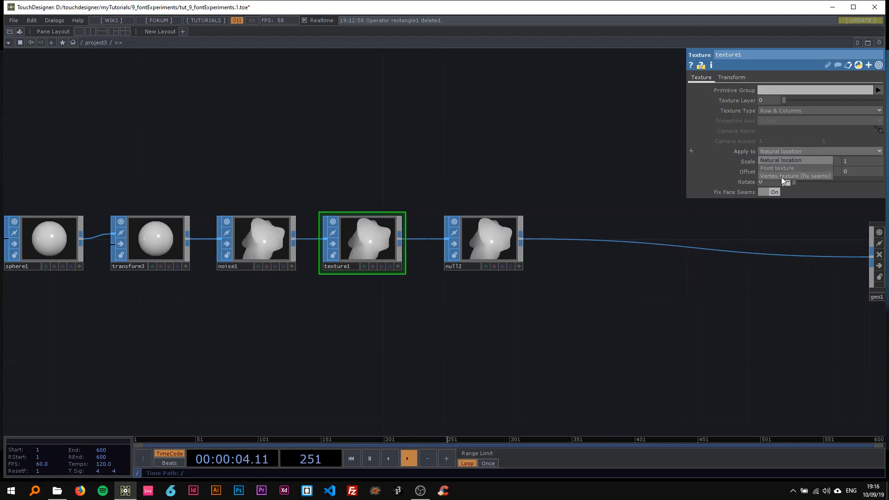
click(795, 176)
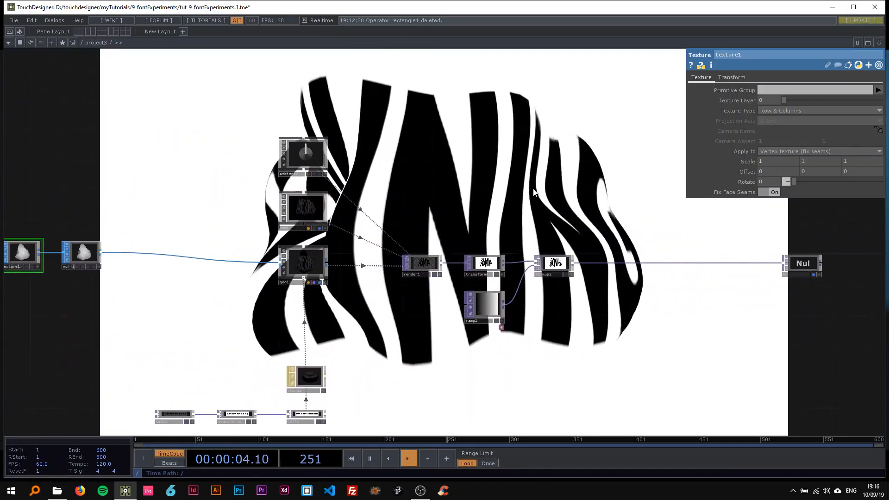
- Tint ramp1's white key a strong pink, Hue 345 and Sat about 0.78
click(485, 306)
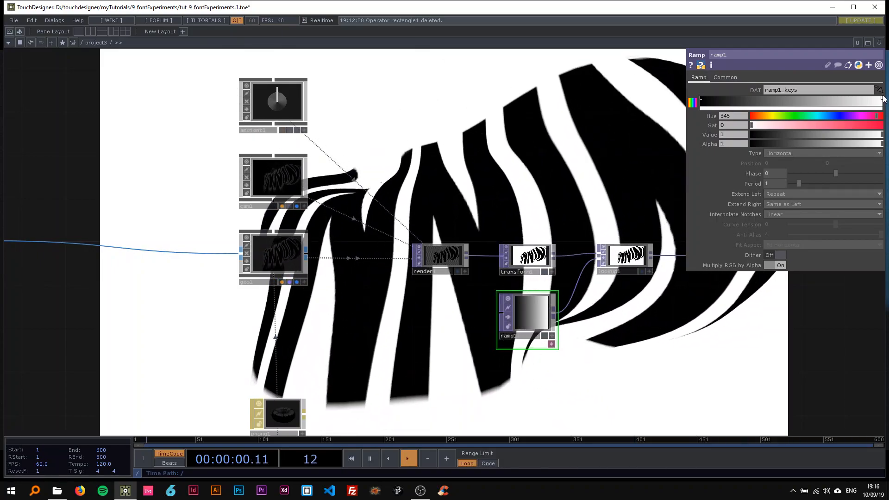
drag(750, 124, 787, 124)
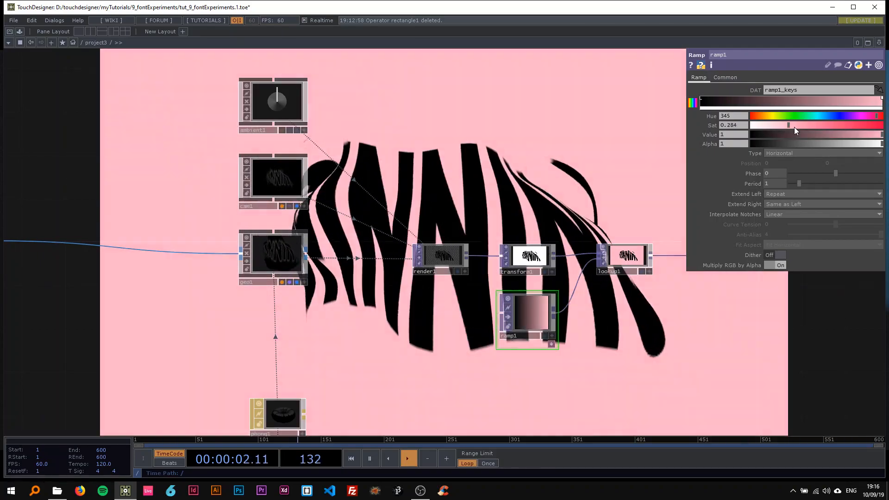
drag(788, 125, 844, 125)
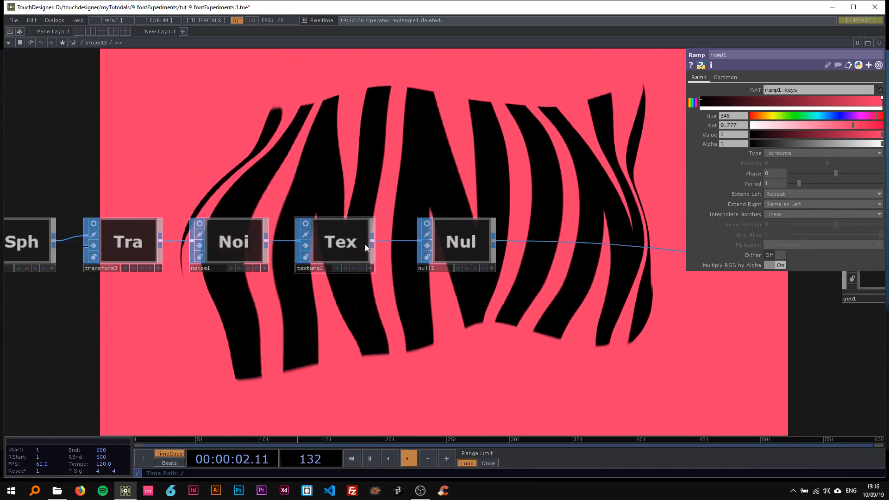
- Bring up texture1's parameters to increase its Scale for tiling
click(341, 240)
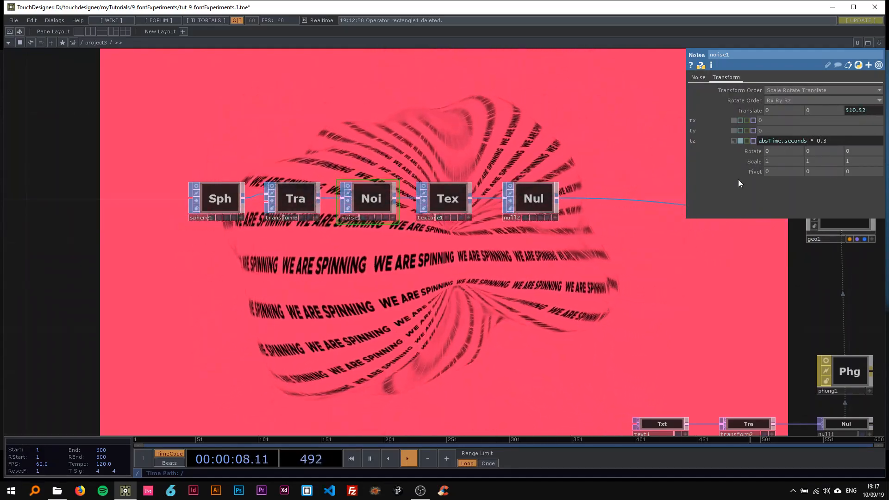
- Lower noise1's Period to 0.97 on its Noise page
click(697, 77)
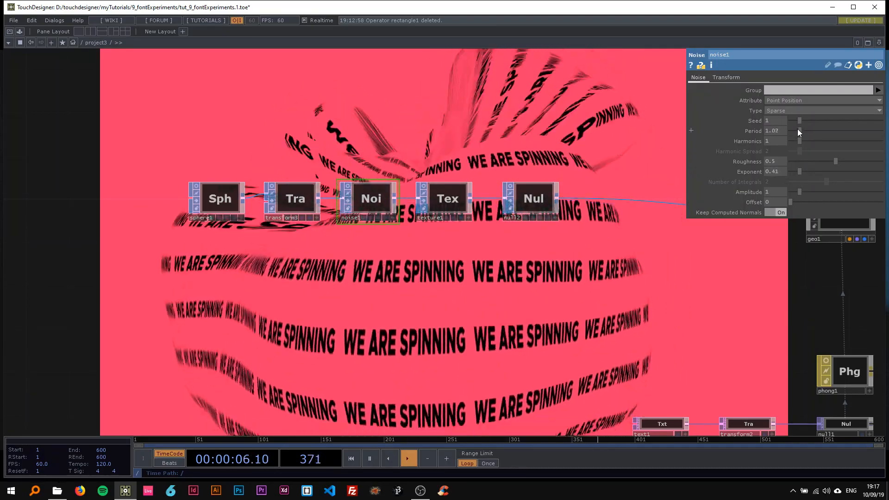
drag(799, 131, 793, 131)
text(t)
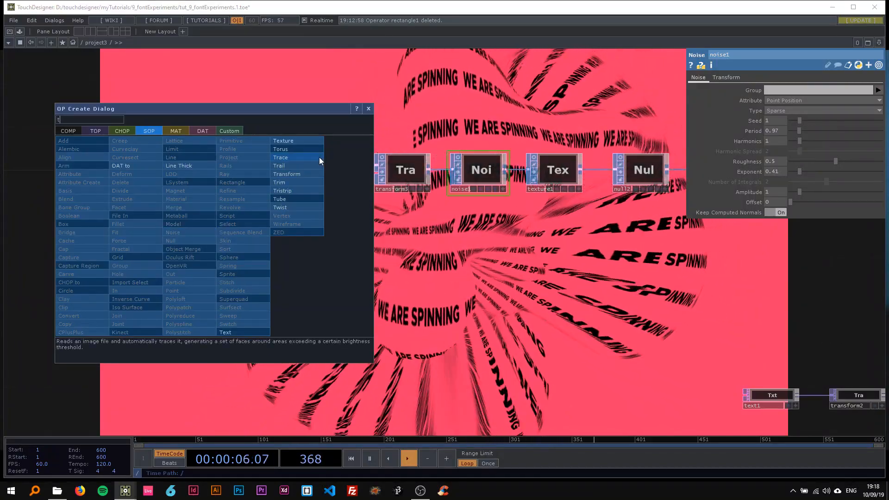
mouse_move(280, 206)
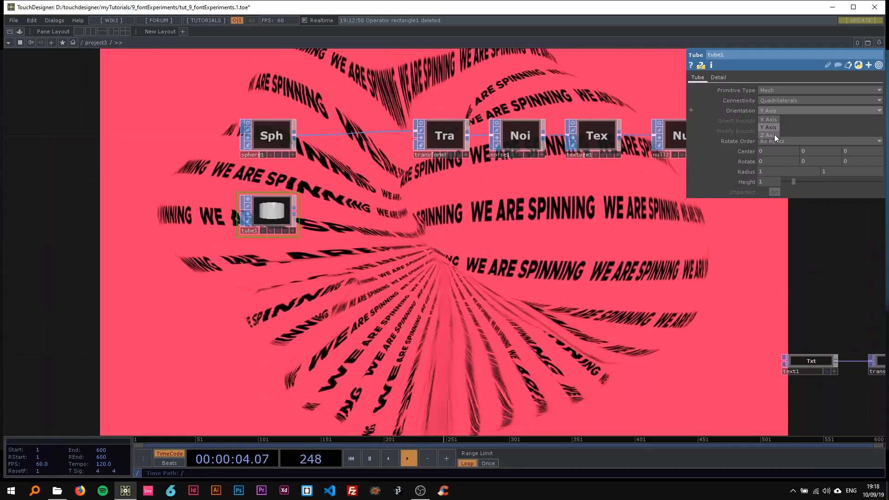
- Orient tube1 along the Z axis with Height 10 and paste copied noise and texture operators
click(770, 134)
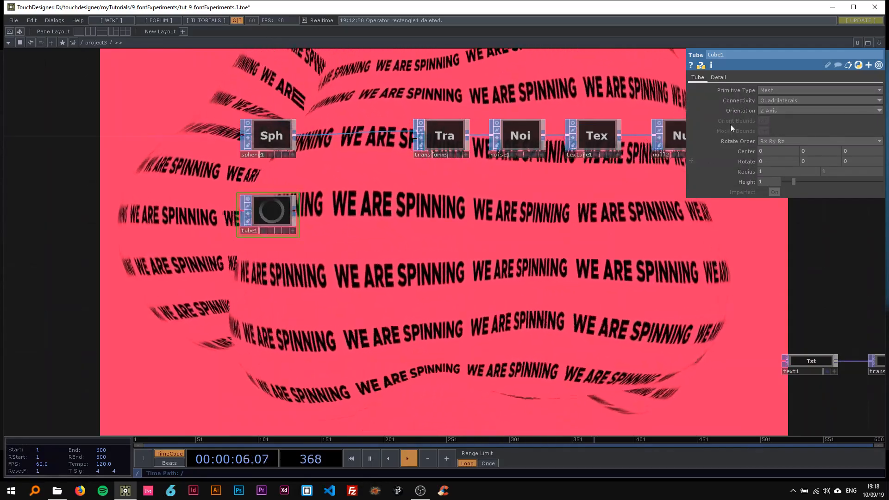
click(717, 77)
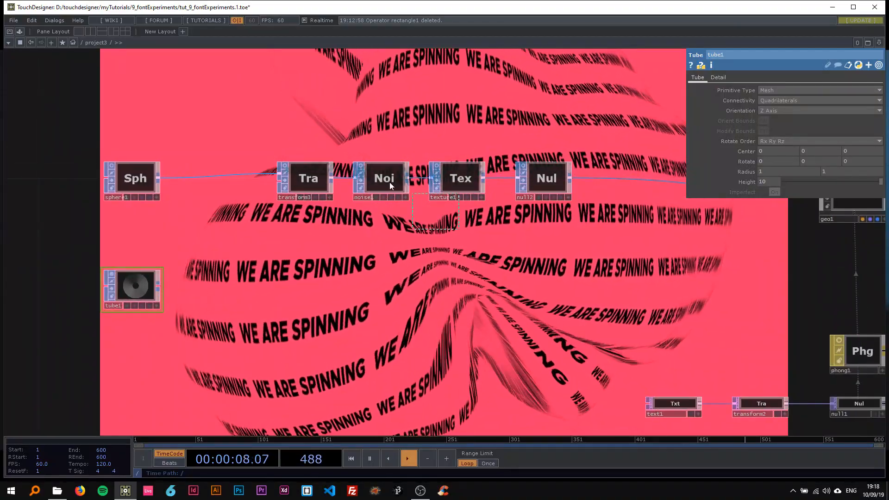
key(ctrl+v)
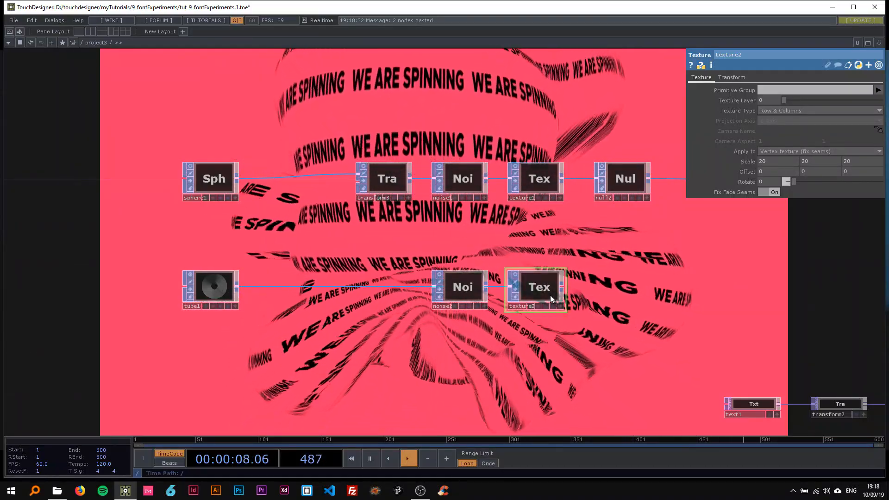
- Wire texture2 into null2 and adjust noise2's Period settings
click(818, 111)
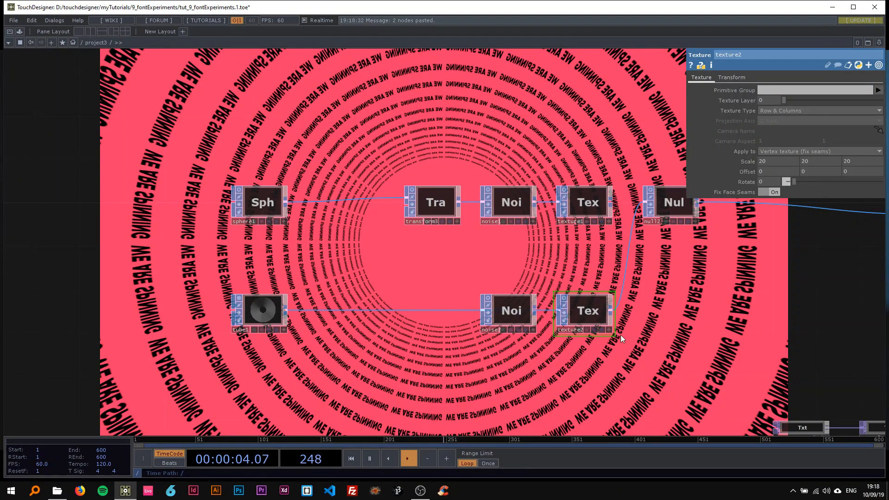
click(510, 310)
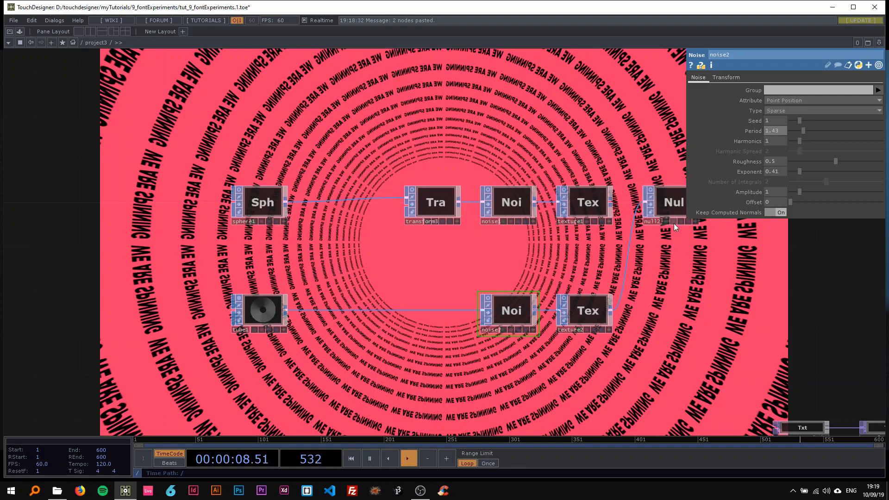
click(725, 78)
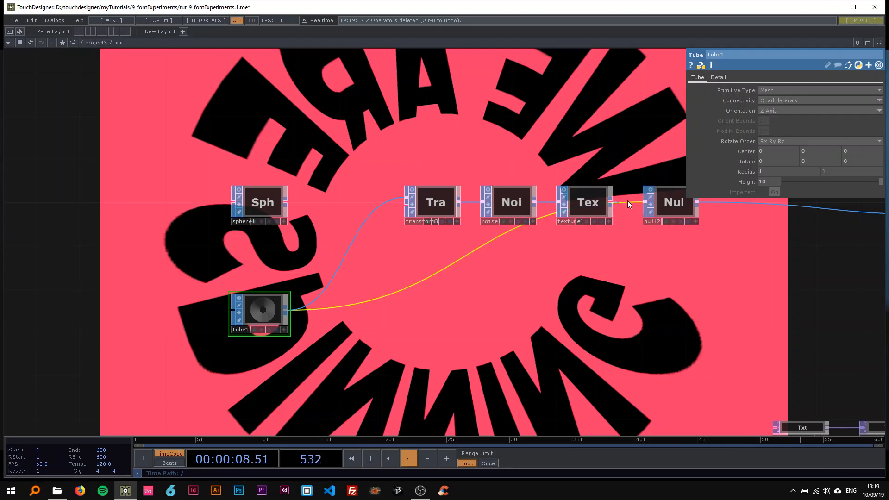
- Lengthen noise1's Period to 6.43 and choose a different Texture Type in texture1
click(510, 202)
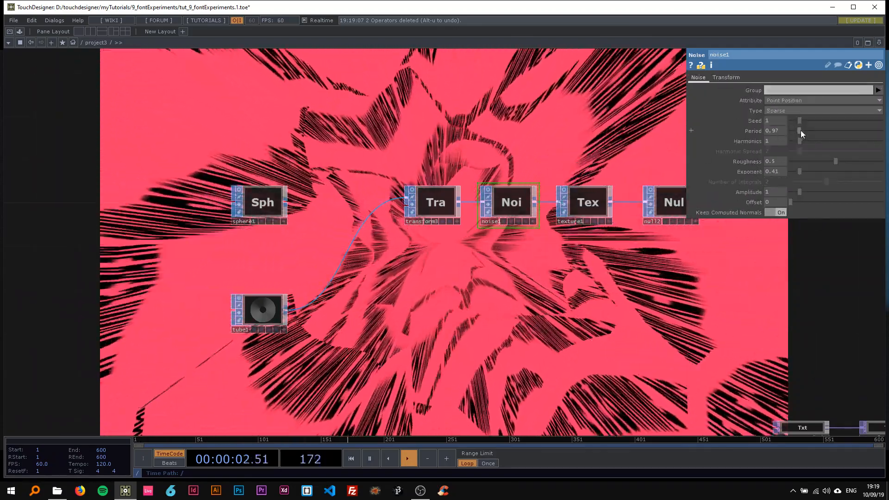
drag(800, 130, 850, 130)
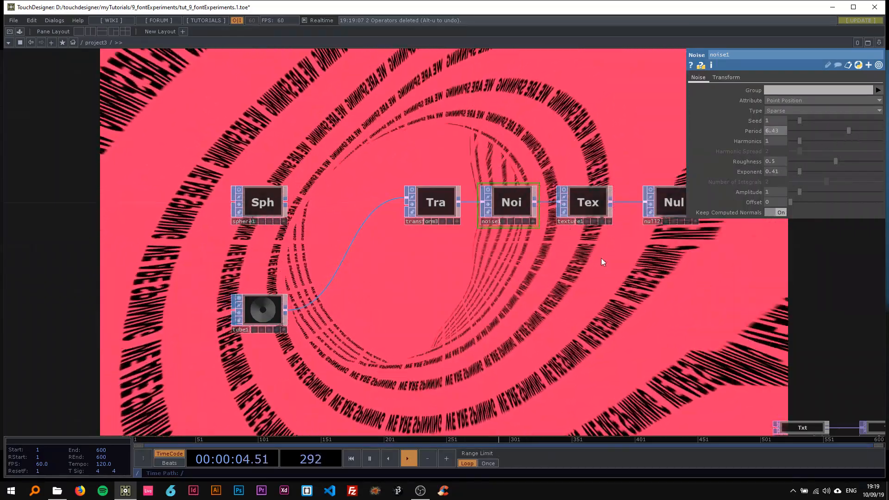
click(588, 202)
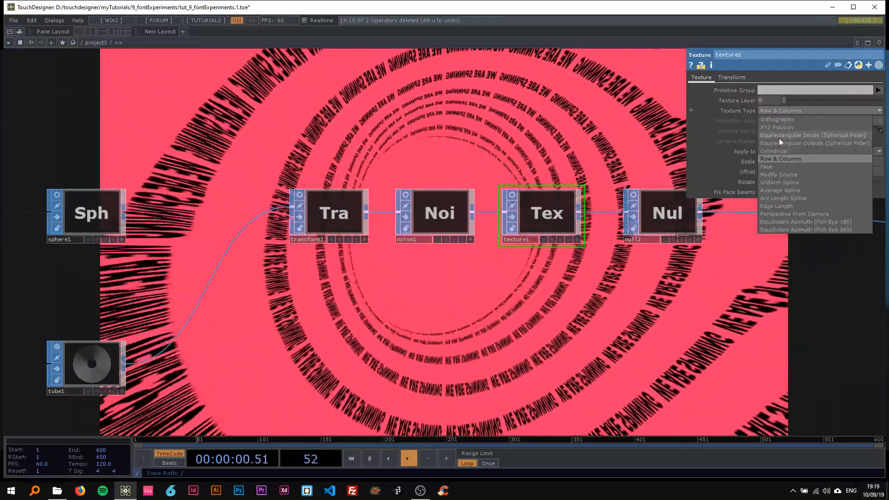
click(813, 135)
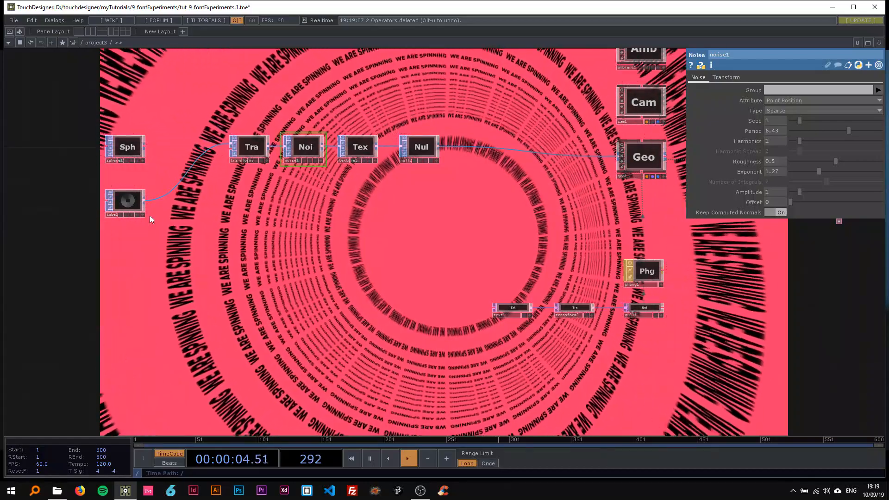
- Add a second Tube SOP found with 'tu' and adjust its parameters
click(124, 201)
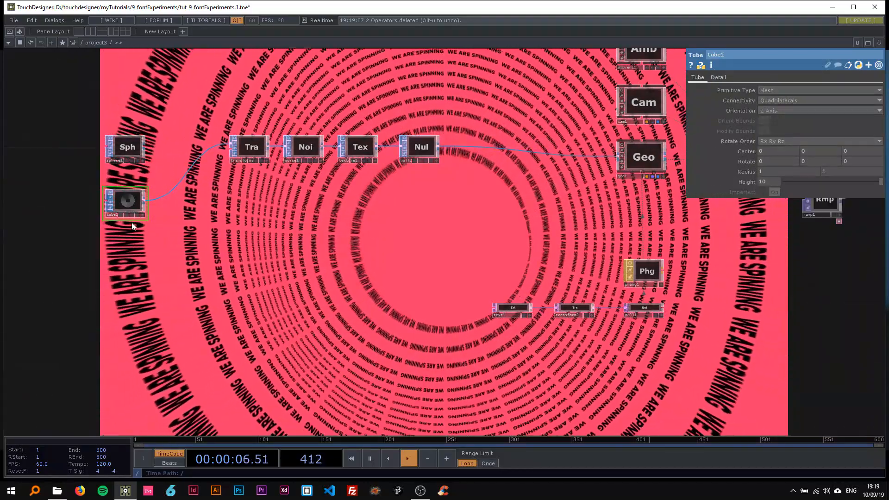
text(tu)
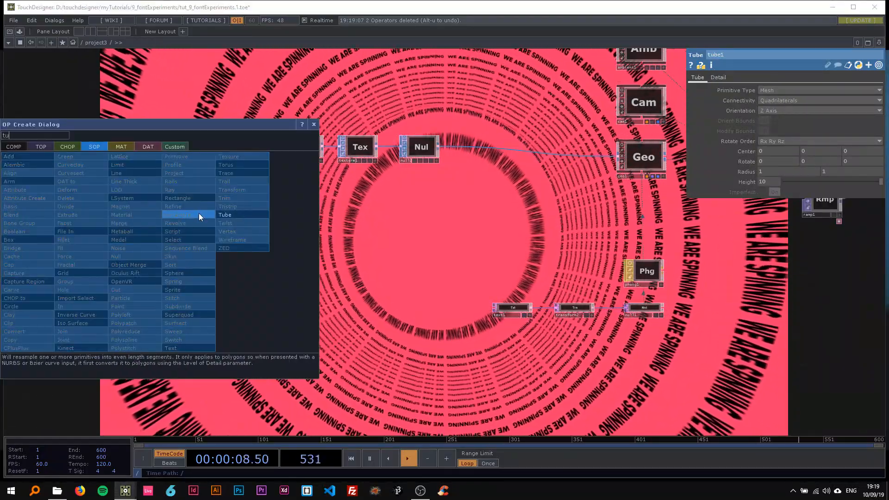
click(225, 214)
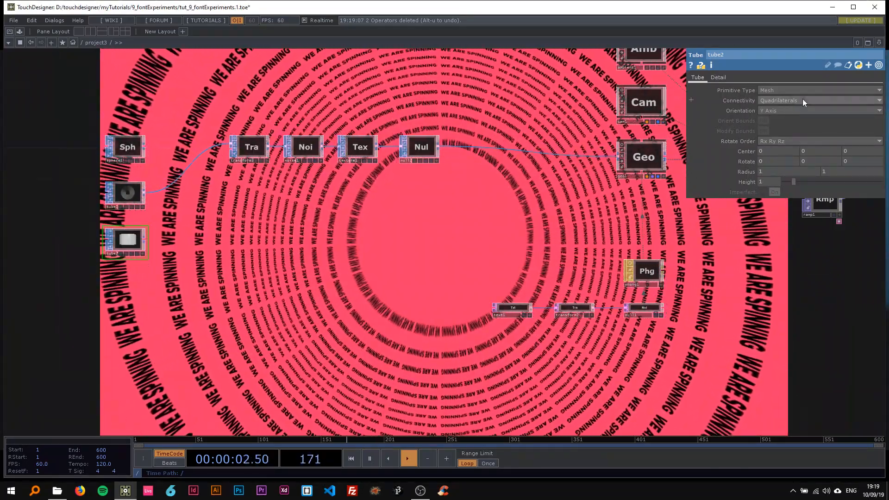
click(819, 110)
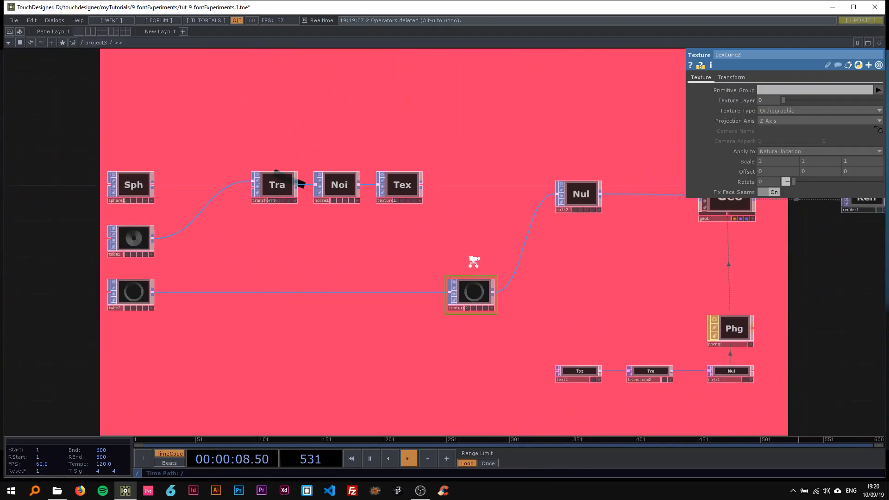
- Set texture2's Texture Type to Equirectangular Inside (Spherical Polar)
click(816, 111)
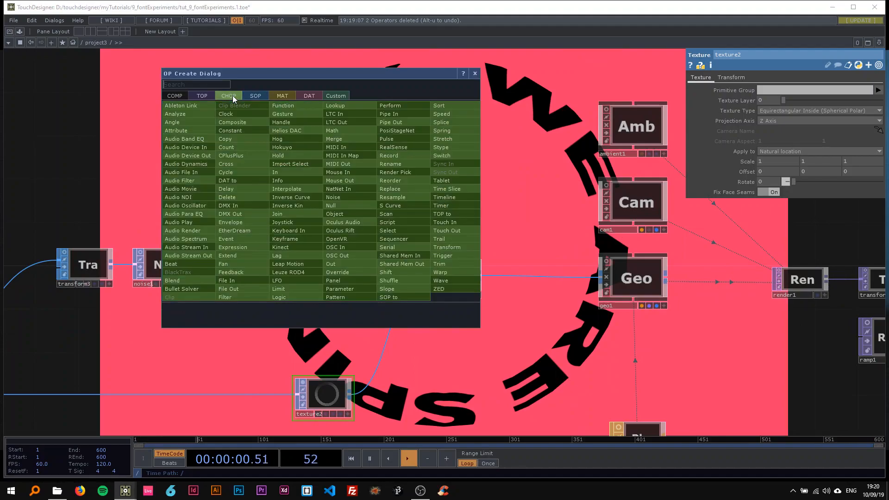
- Create a Pattern CHOP ('patt') with Ramp type and length 100 on channel tz
text(patt)
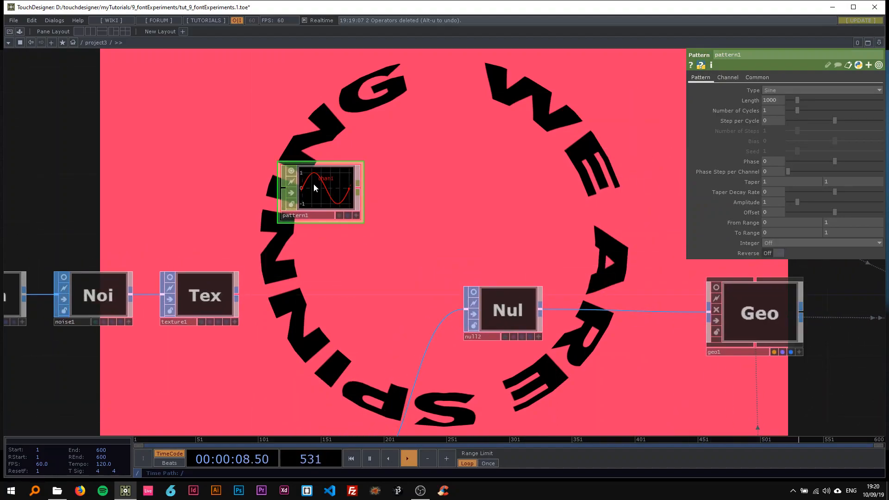
click(727, 78)
text(tz)
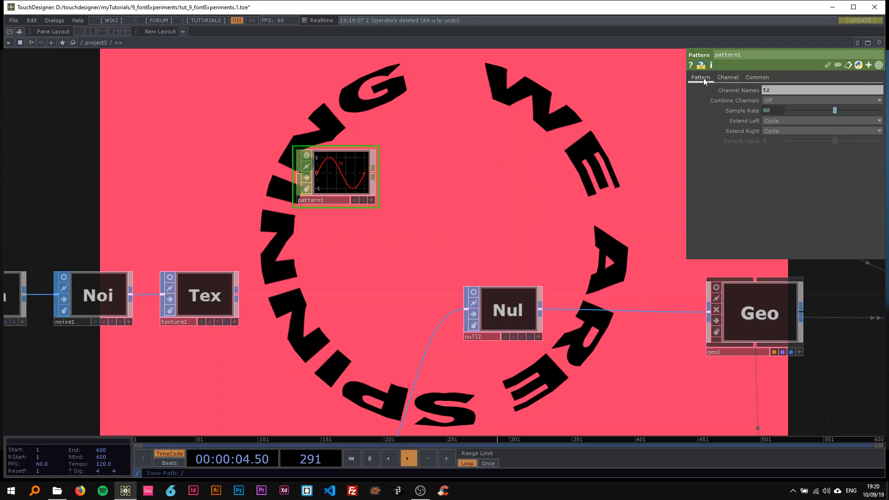
click(819, 89)
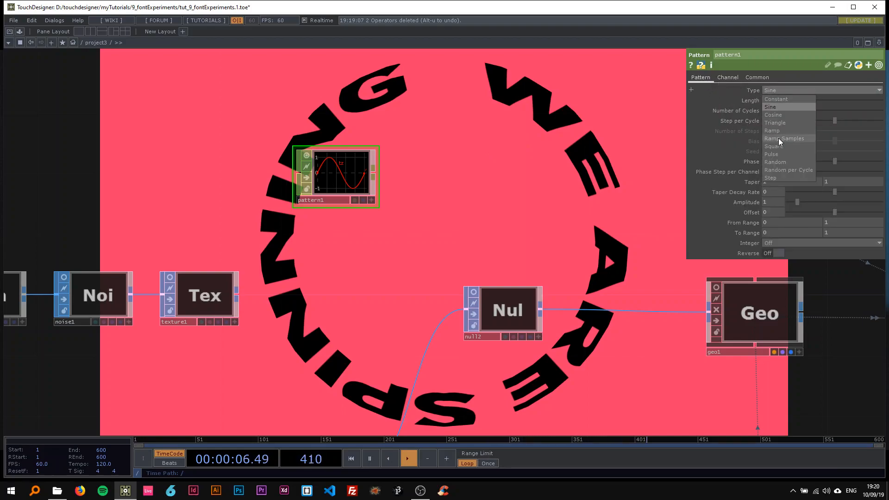
click(772, 131)
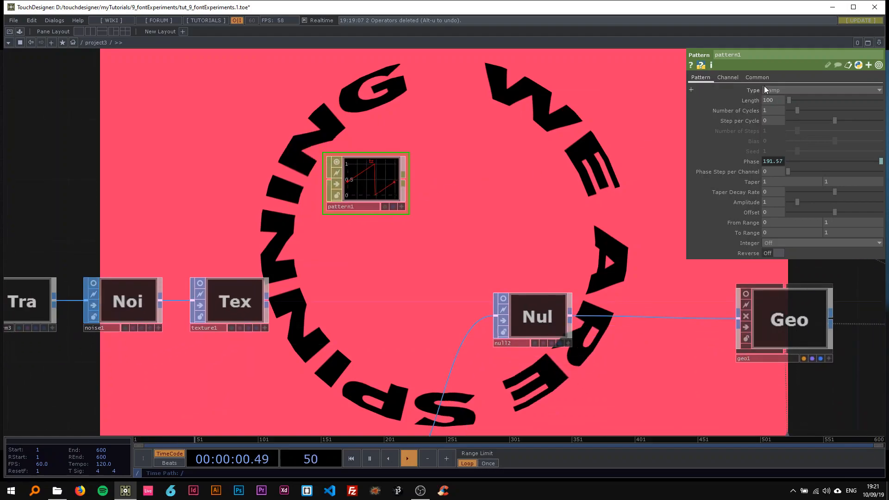
click(756, 77)
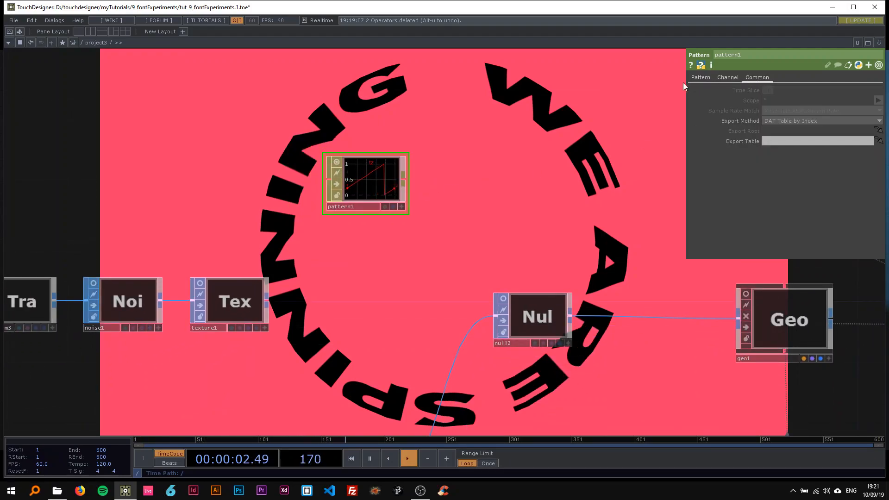
click(699, 77)
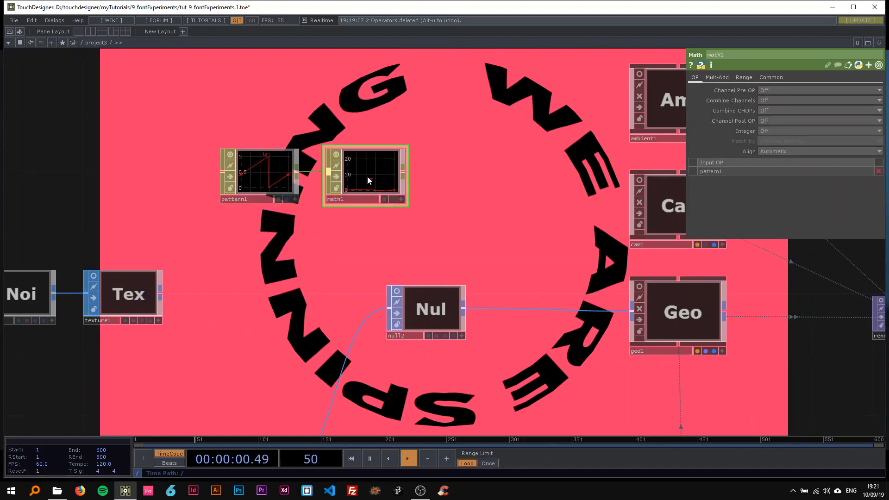
- Set math1's To Range to -100 and add a Null CHOP after it
click(742, 78)
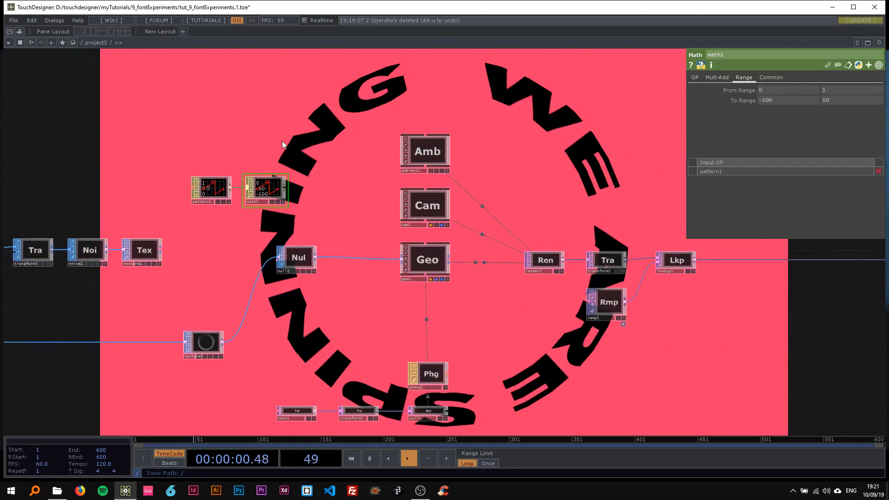
text(nu)
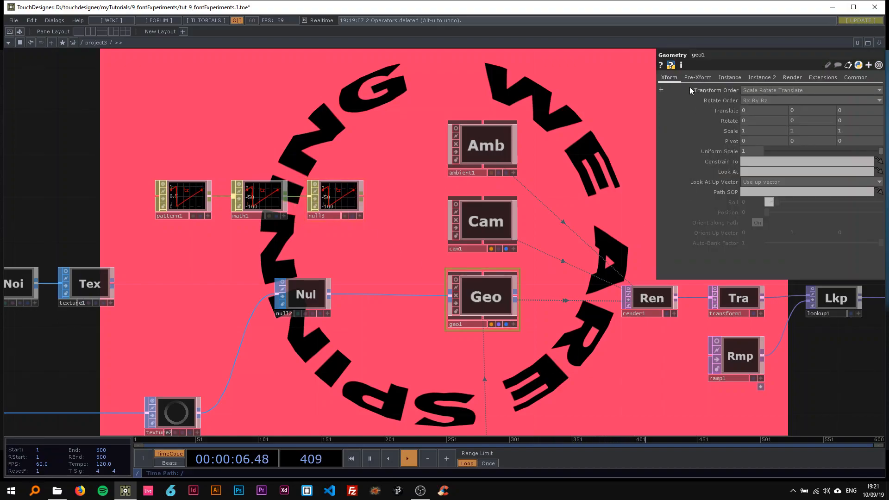
- Turn on geo1 instancing with Instance CHOP null3 and Translate Z set to tz
click(729, 78)
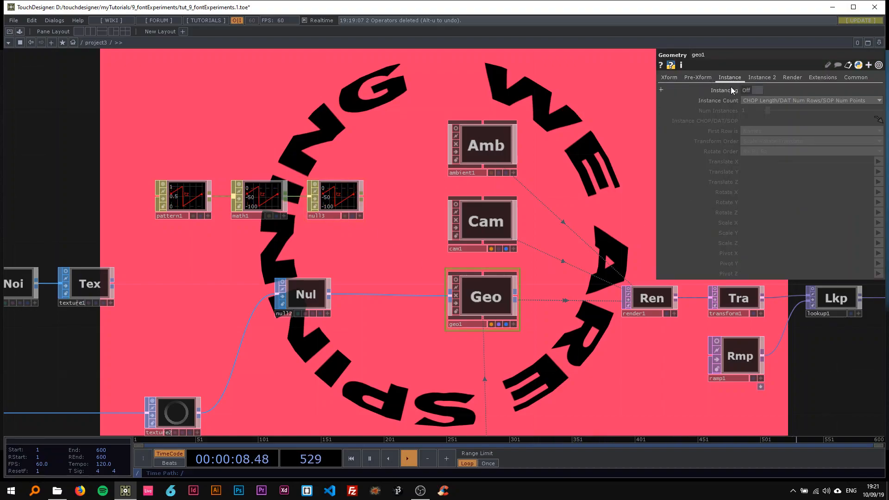
click(755, 90)
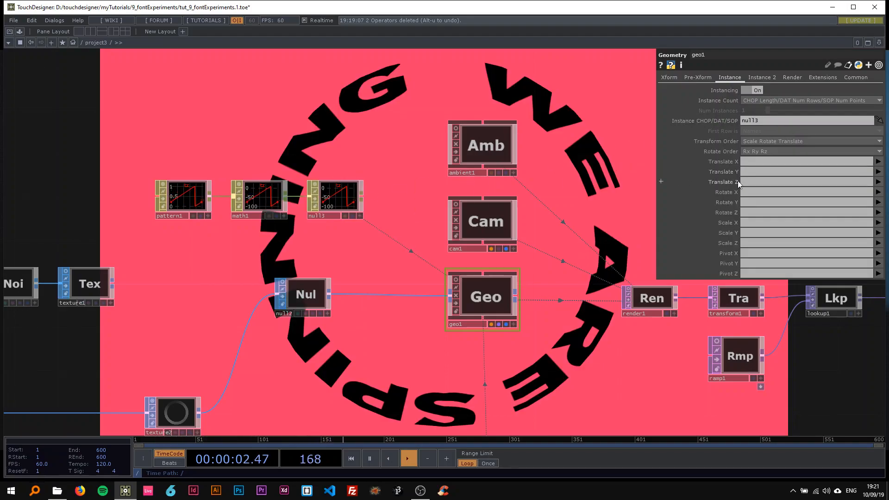
text(tz)
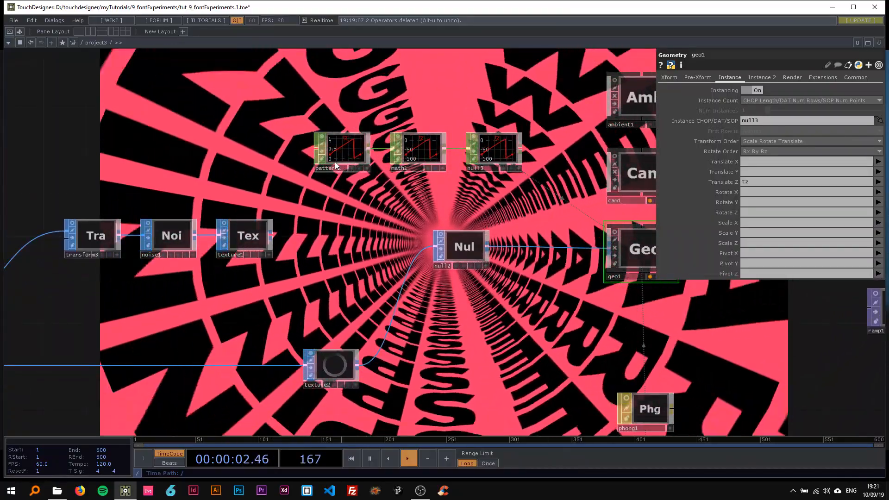
click(340, 150)
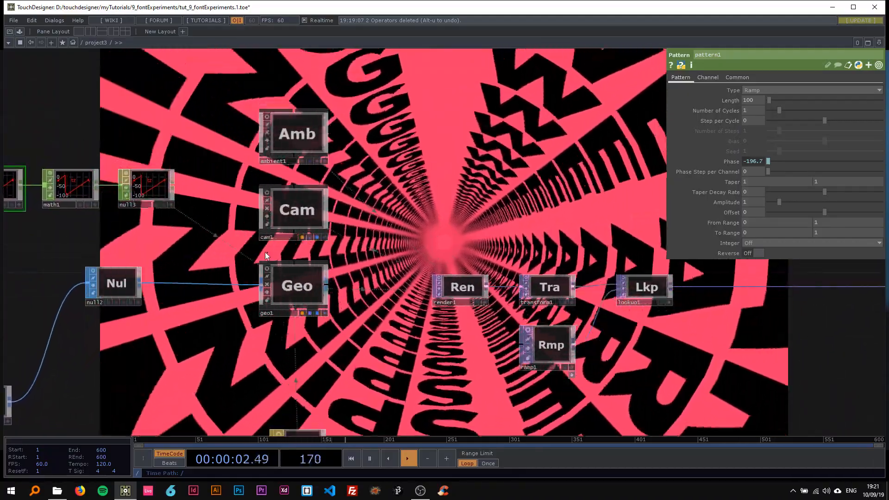
- Check cam1's translate values, then set pattern1's Length to 248
click(294, 210)
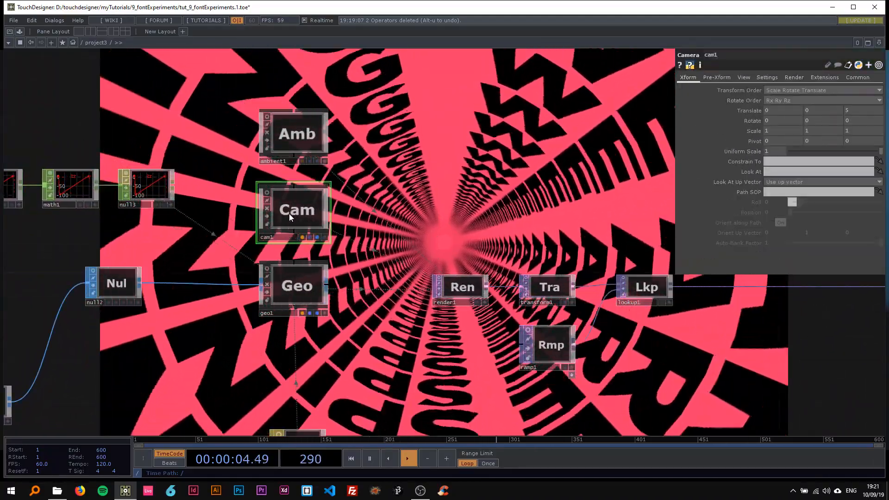
click(743, 77)
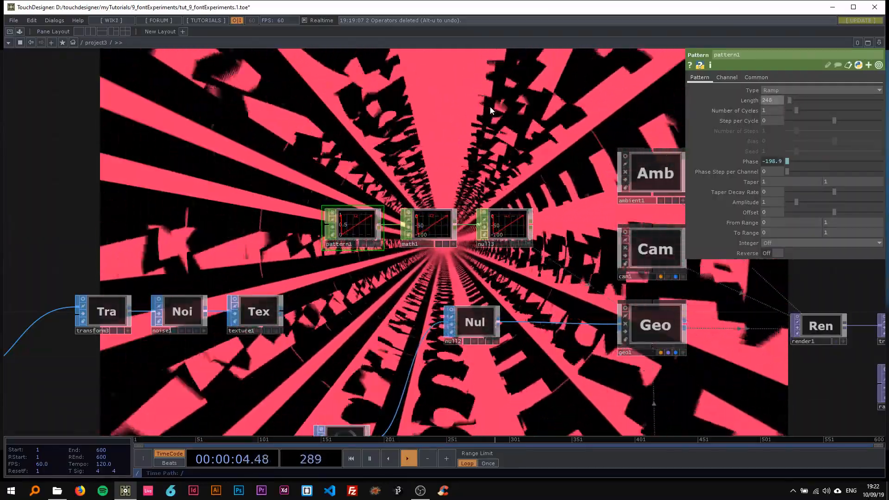
- Set texture2's Scale to 5 5 5 on its Texture page
click(408, 458)
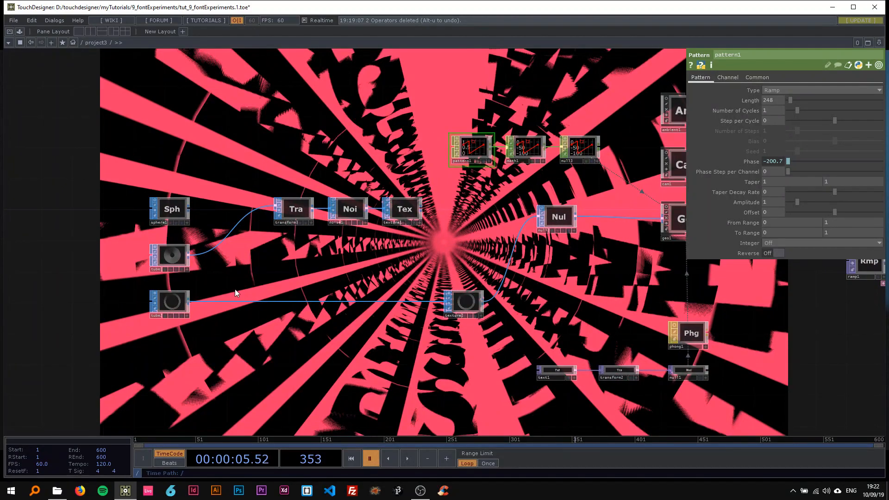
mouse_move(173, 181)
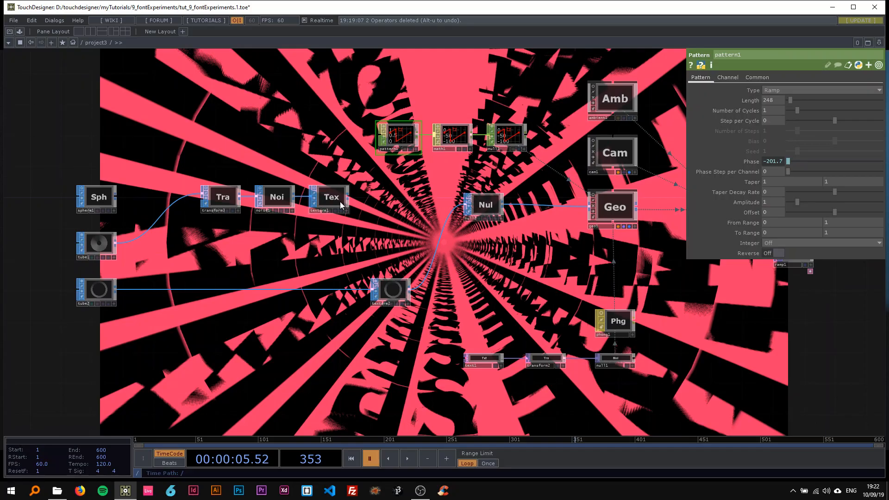
click(331, 197)
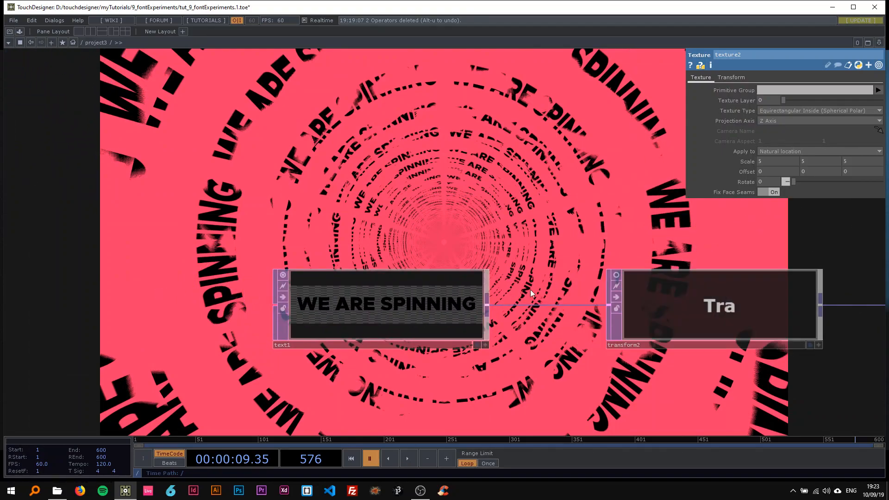
mouse_move(401, 237)
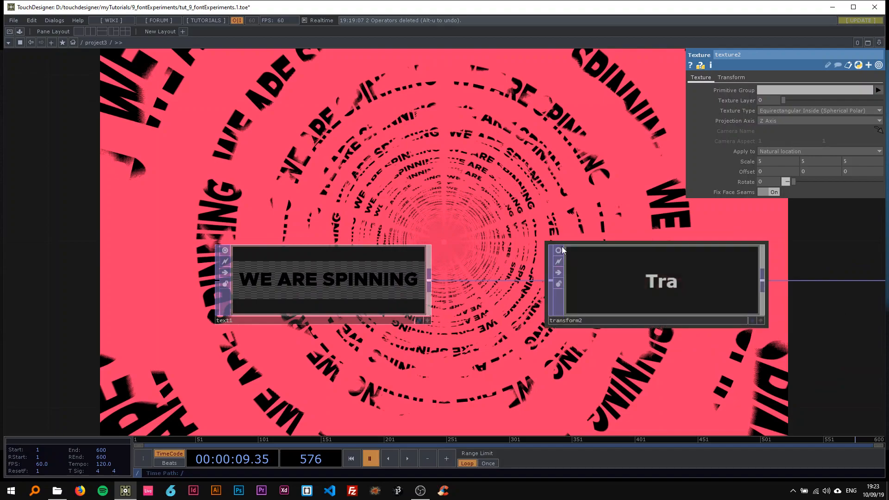
- Append ' RAPIDLY' to text1's Text so it reads 'WE ARE SPINNING RAPIDLY'
click(327, 281)
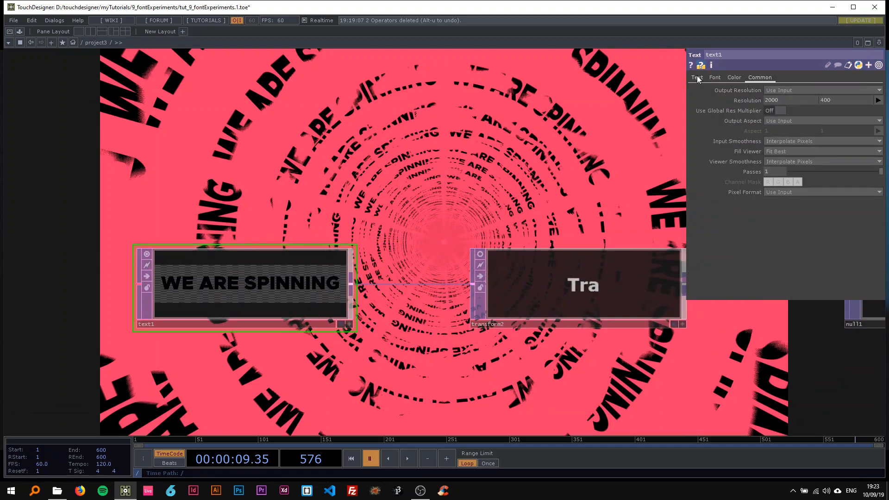
click(695, 77)
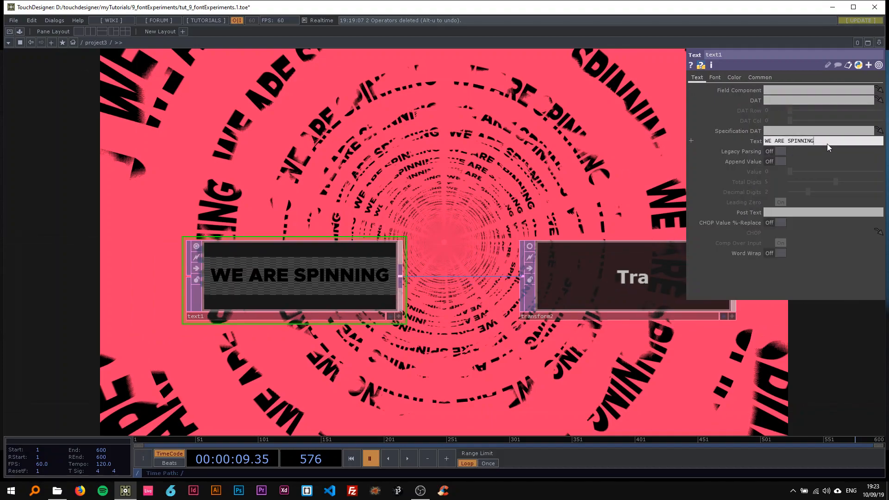
text(R)
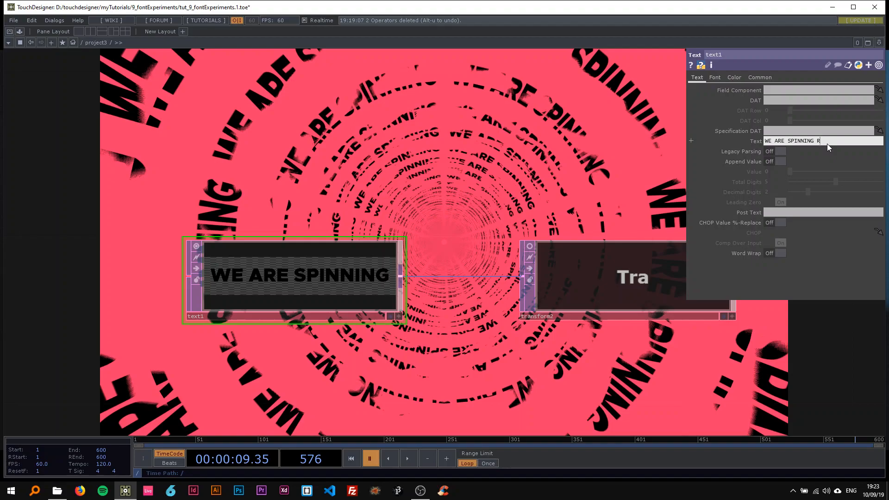
text(APIDLY)
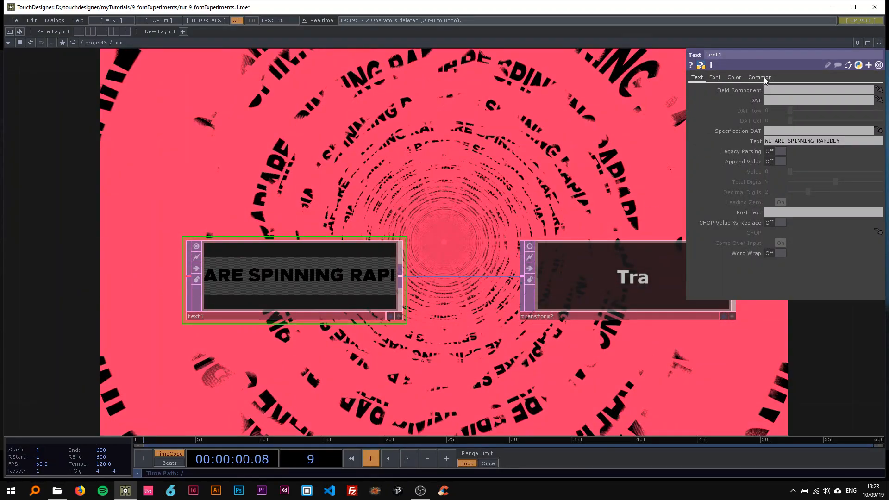
click(713, 77)
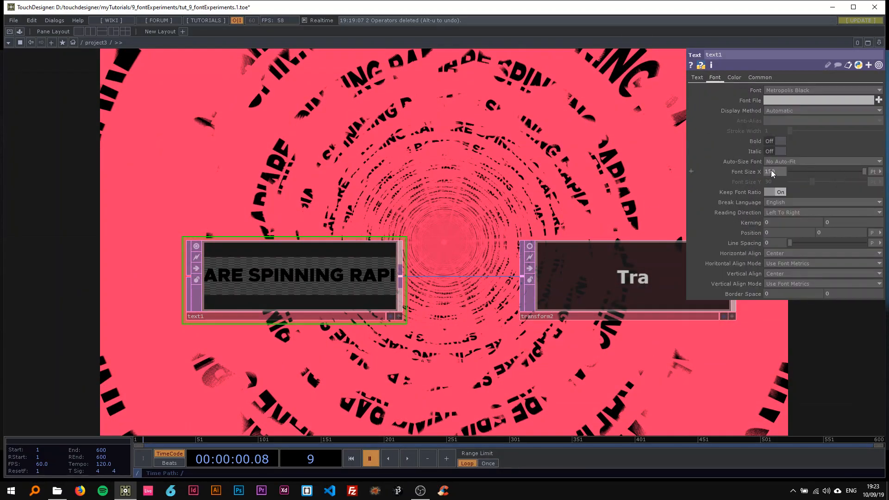